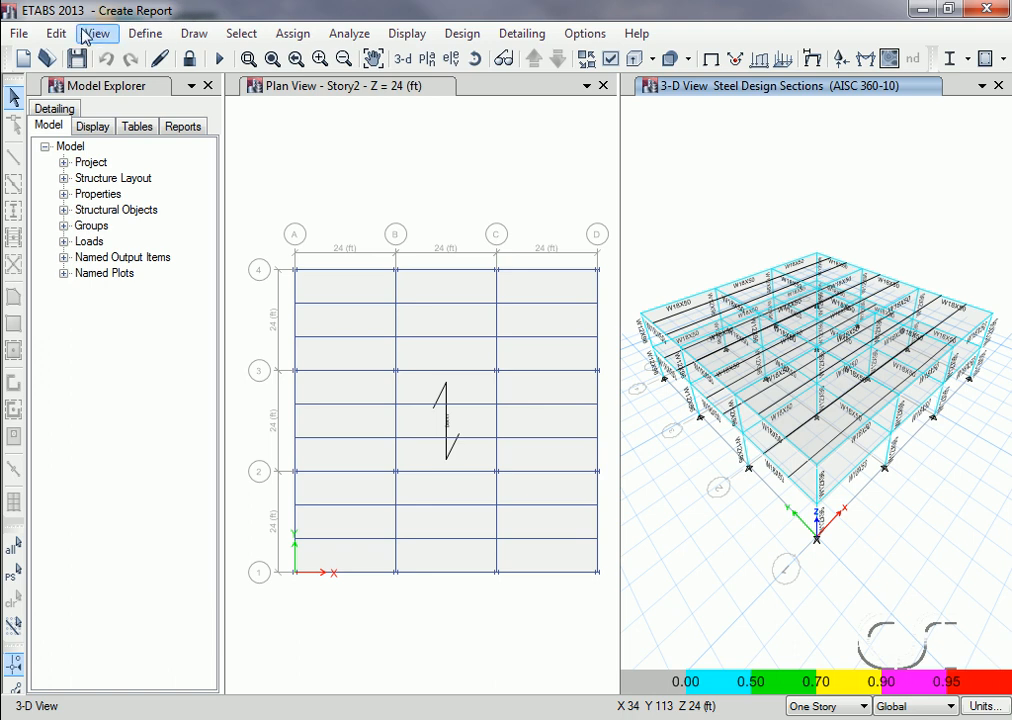
- Generate and show the Project Report from the File > Create Report menu
click(16, 32)
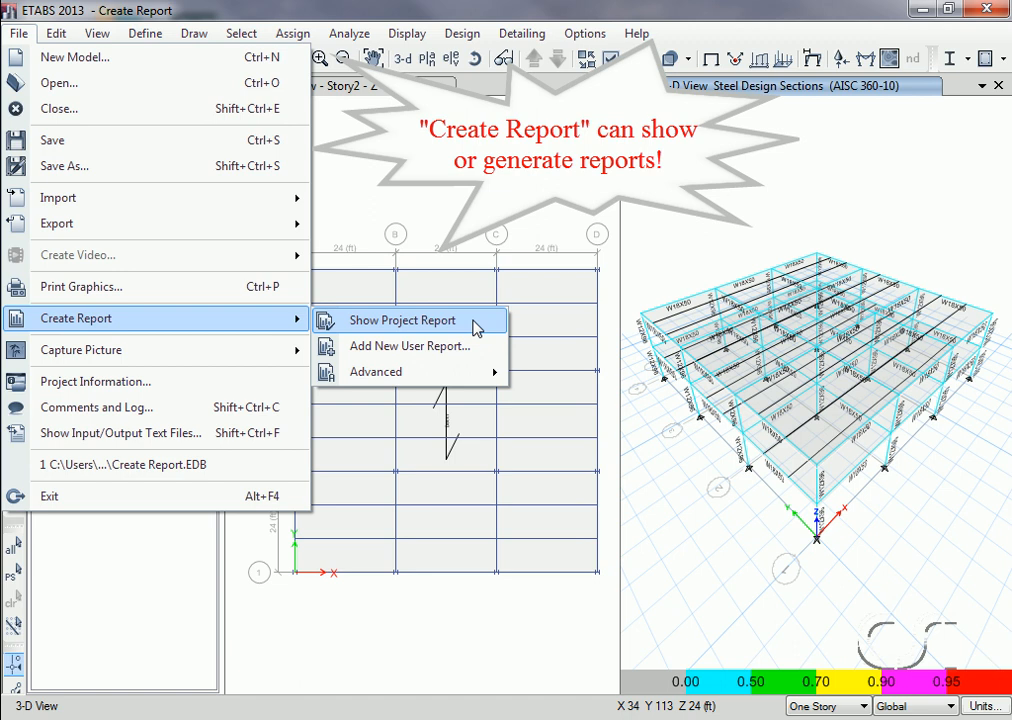
mouse_move(480, 346)
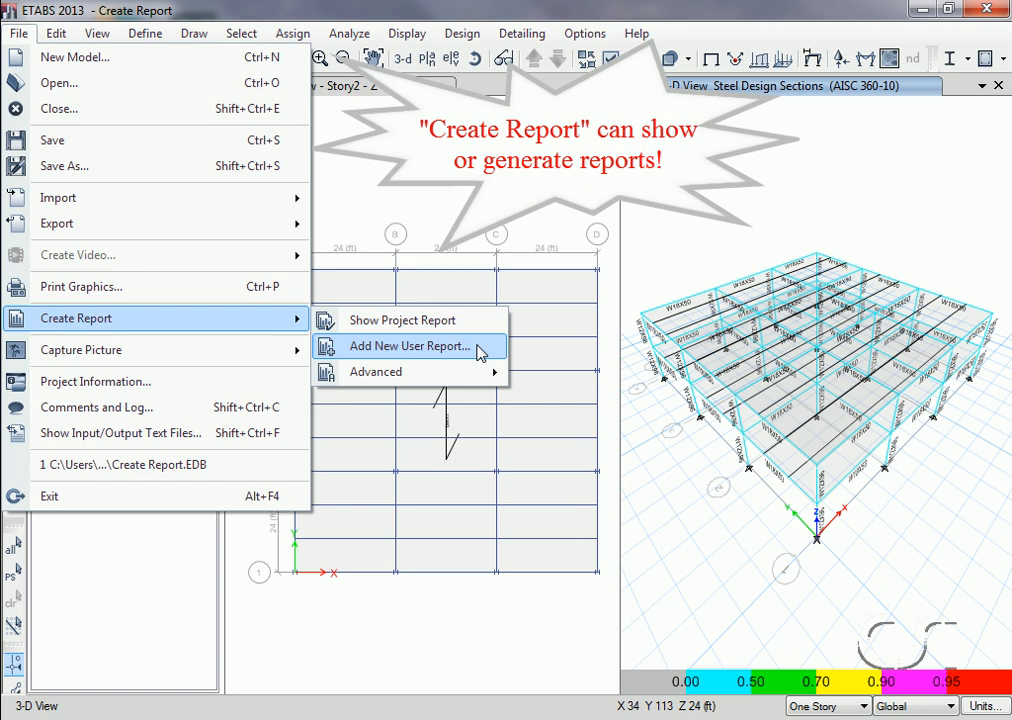
mouse_move(376, 370)
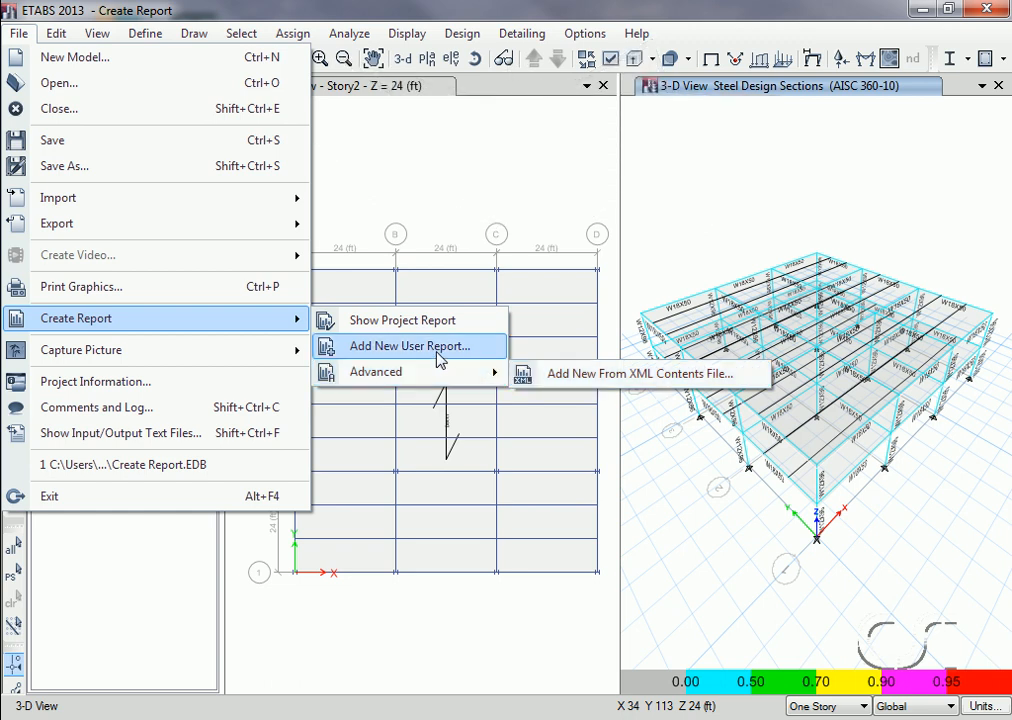
mouse_move(404, 320)
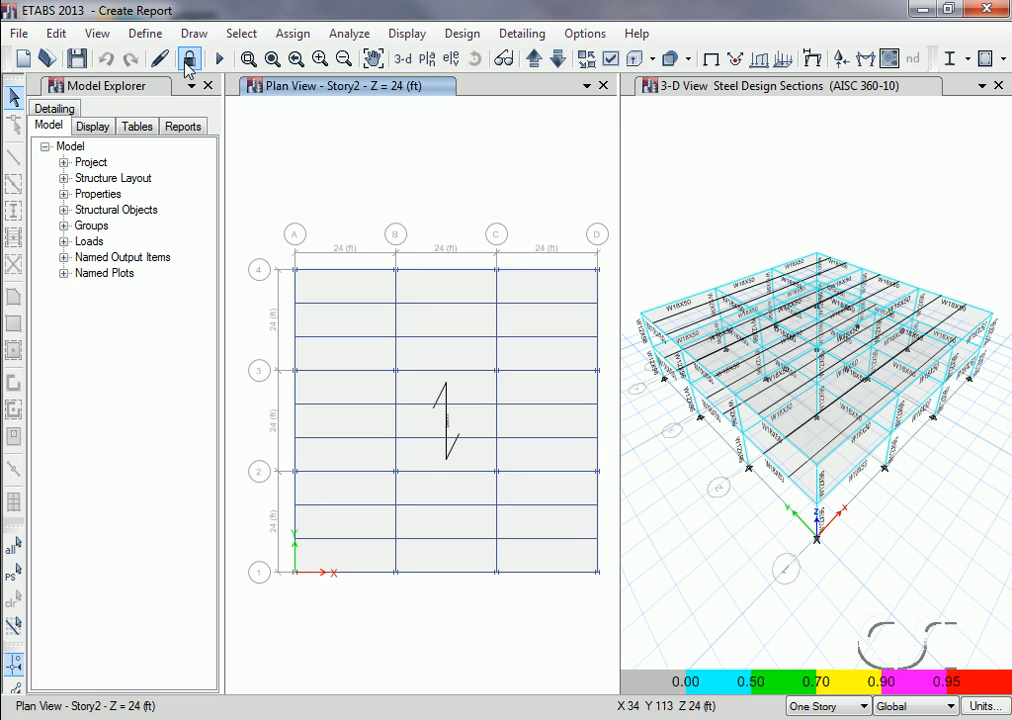
click(16, 32)
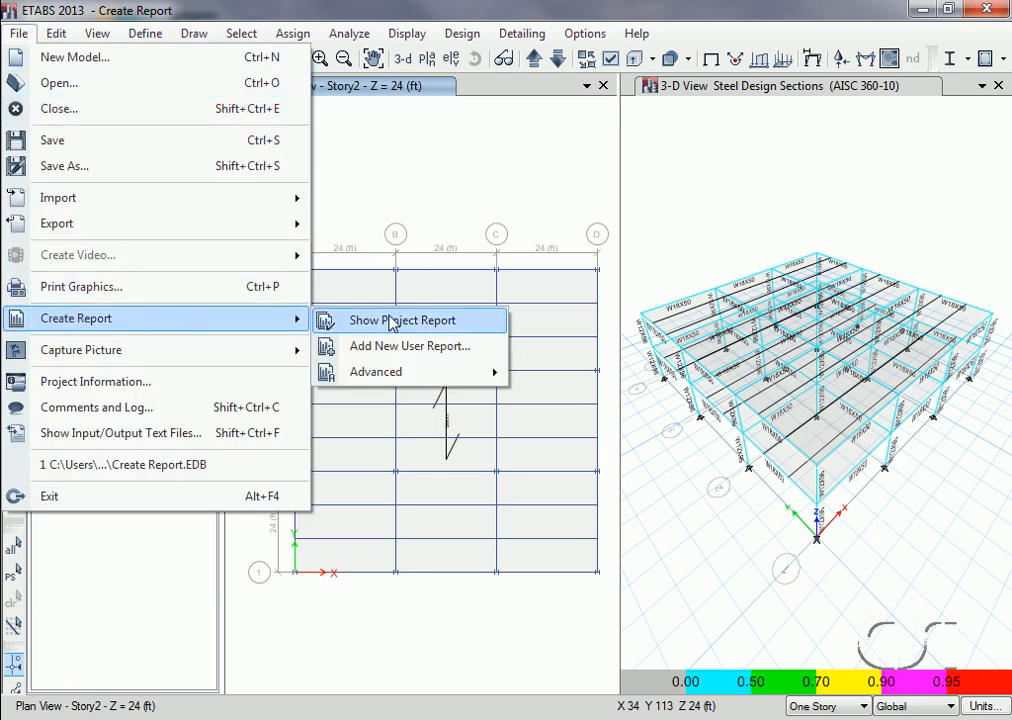
mouse_move(476, 324)
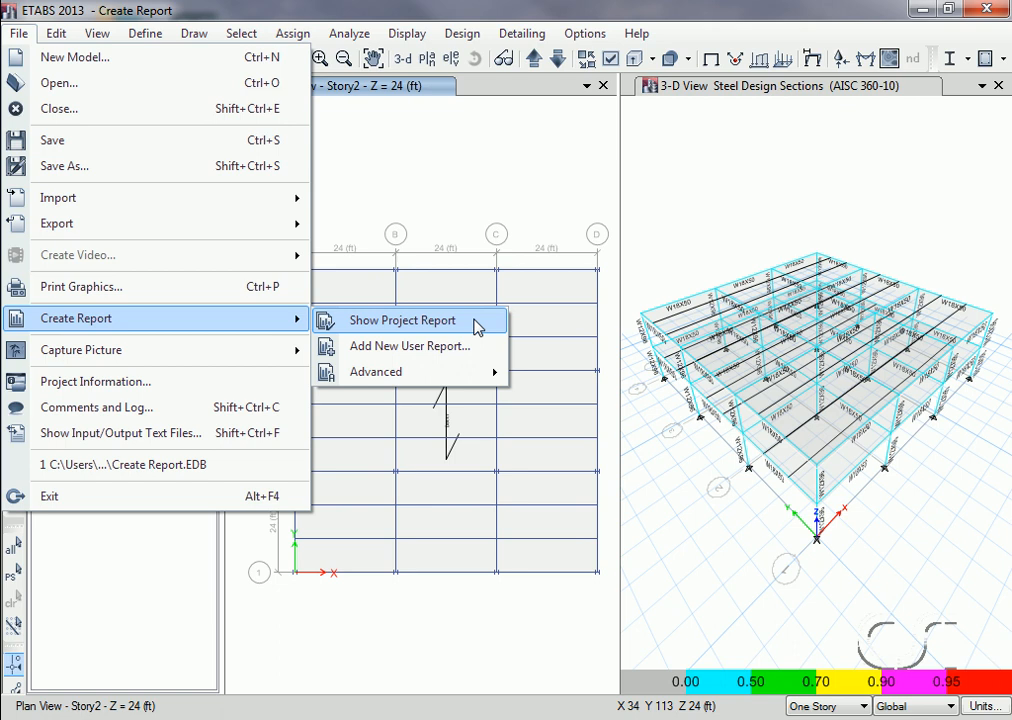
click(404, 320)
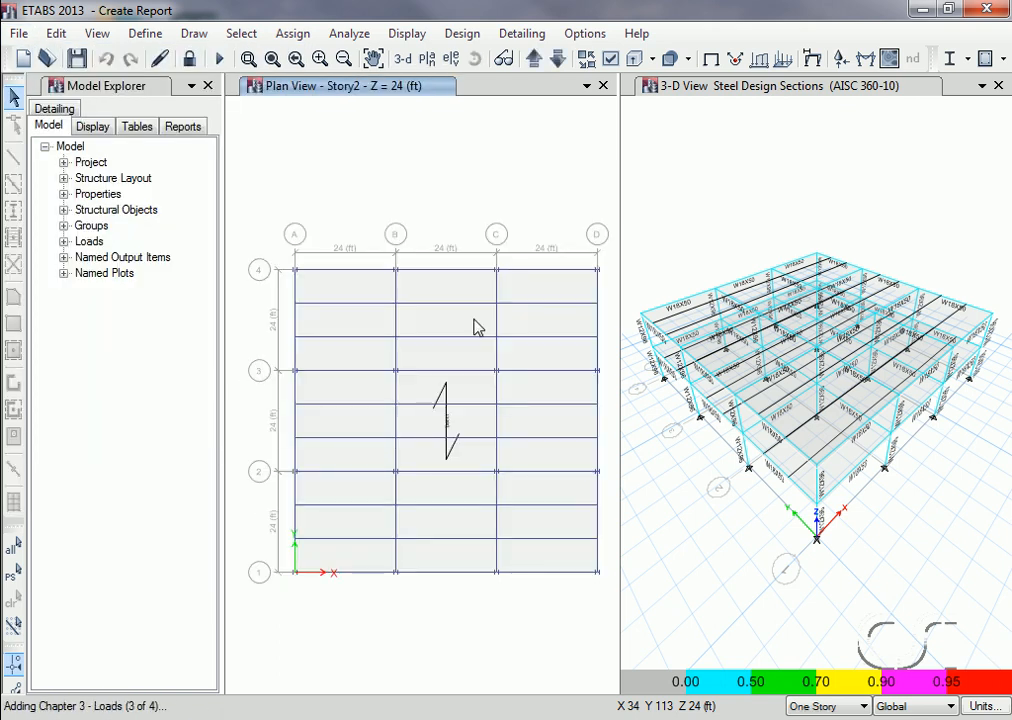
click(184, 126)
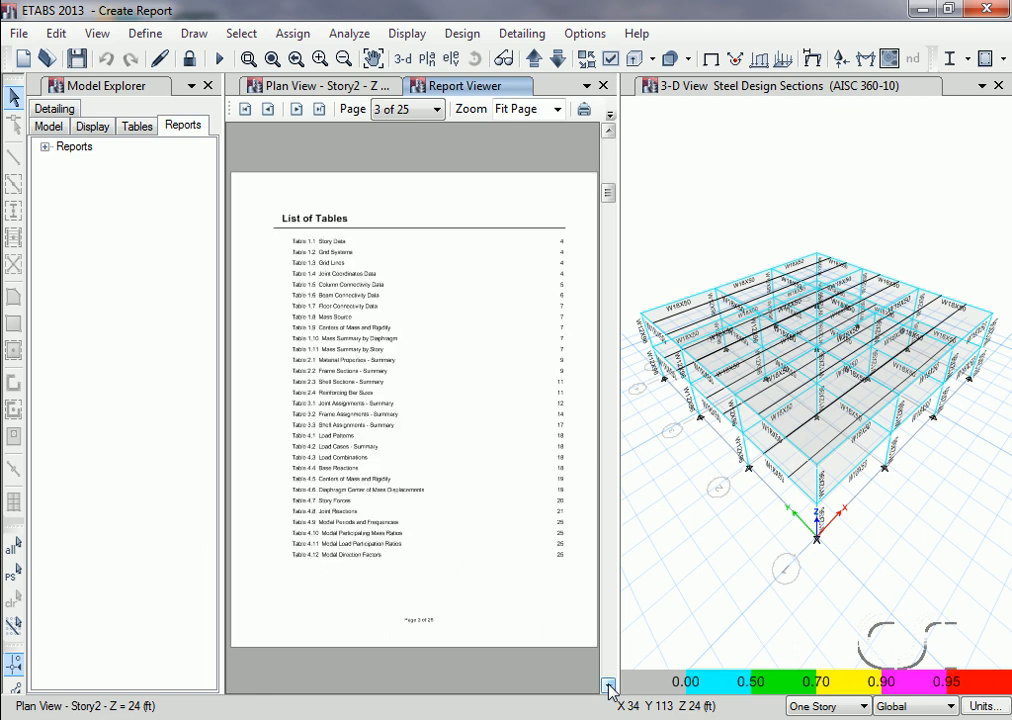
- Page through the 25-page project report in the Report Viewer, then close it
click(608, 688)
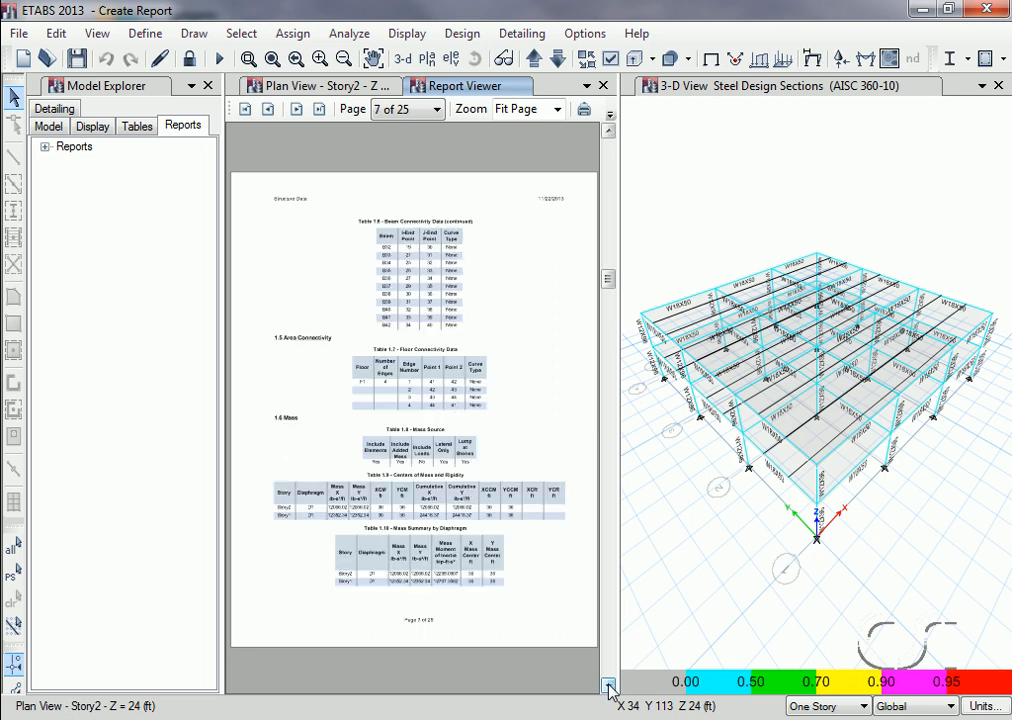
click(608, 688)
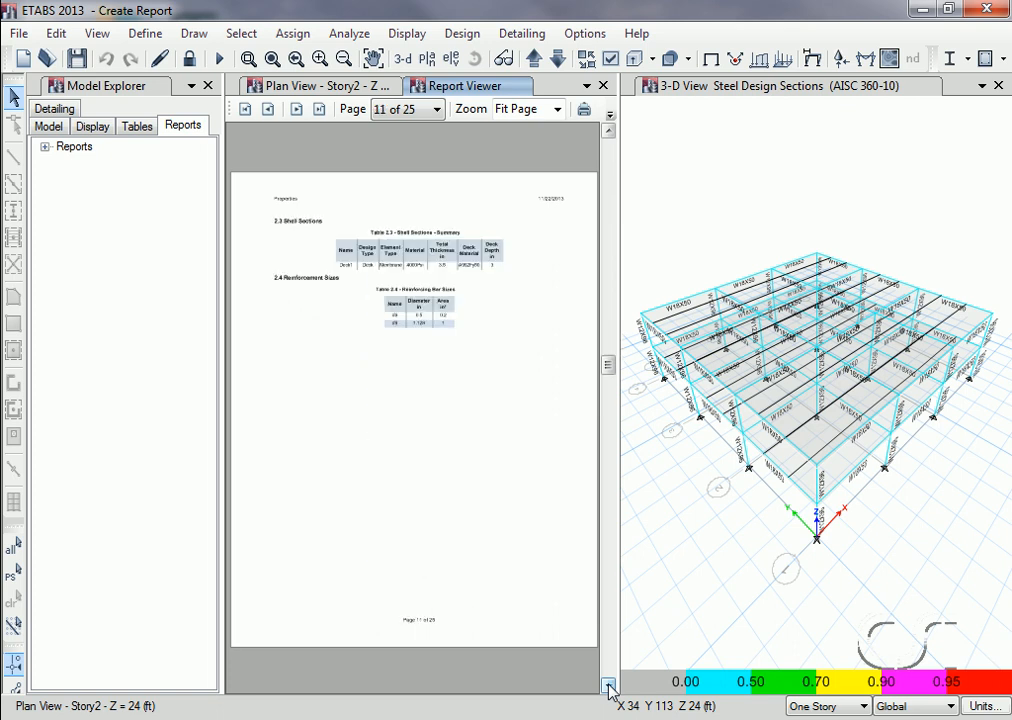
click(608, 690)
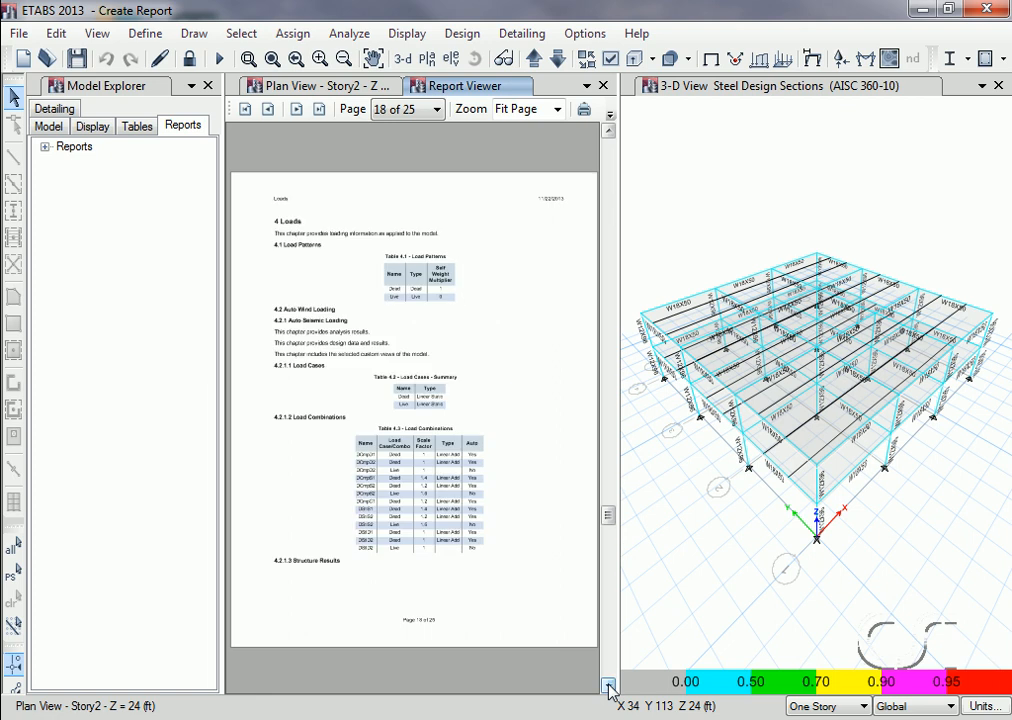
click(608, 690)
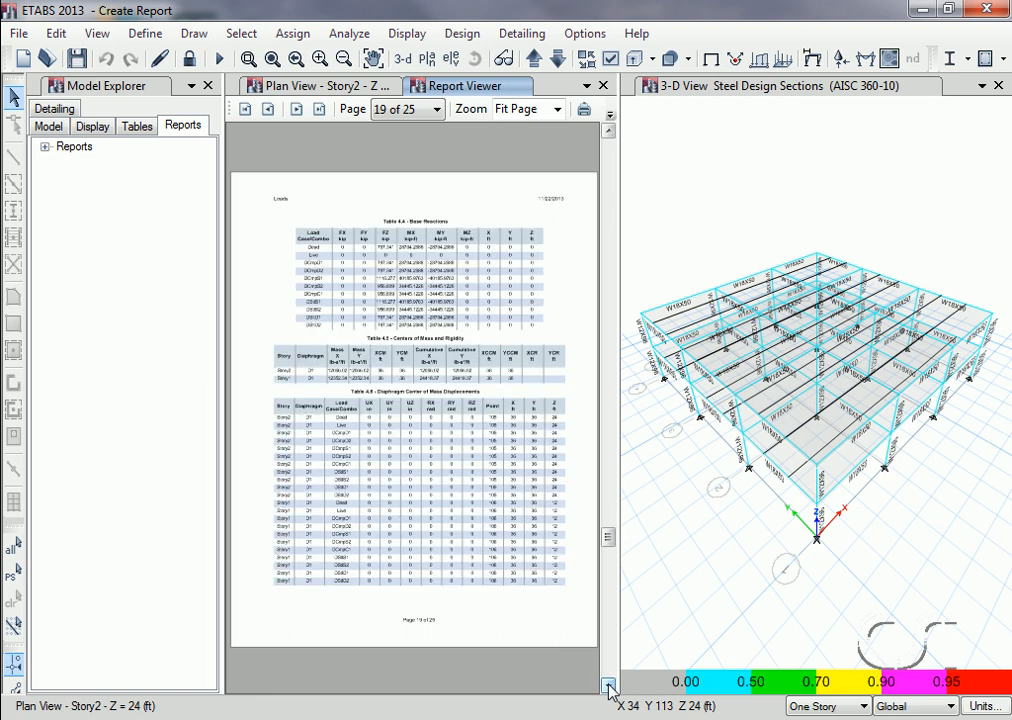
click(608, 690)
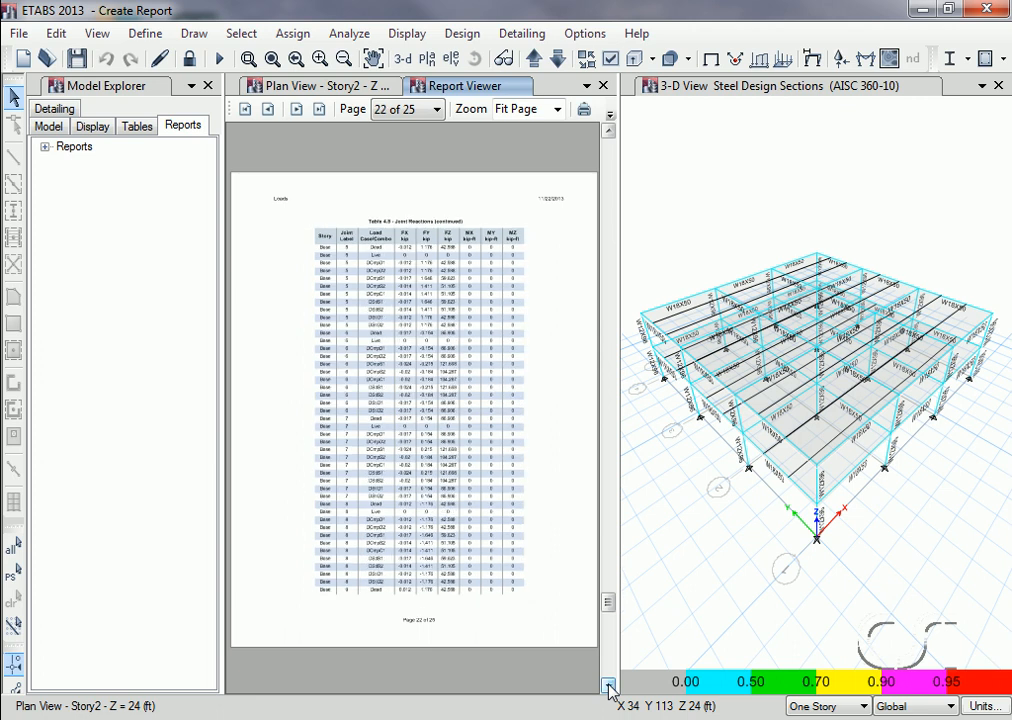
click(608, 690)
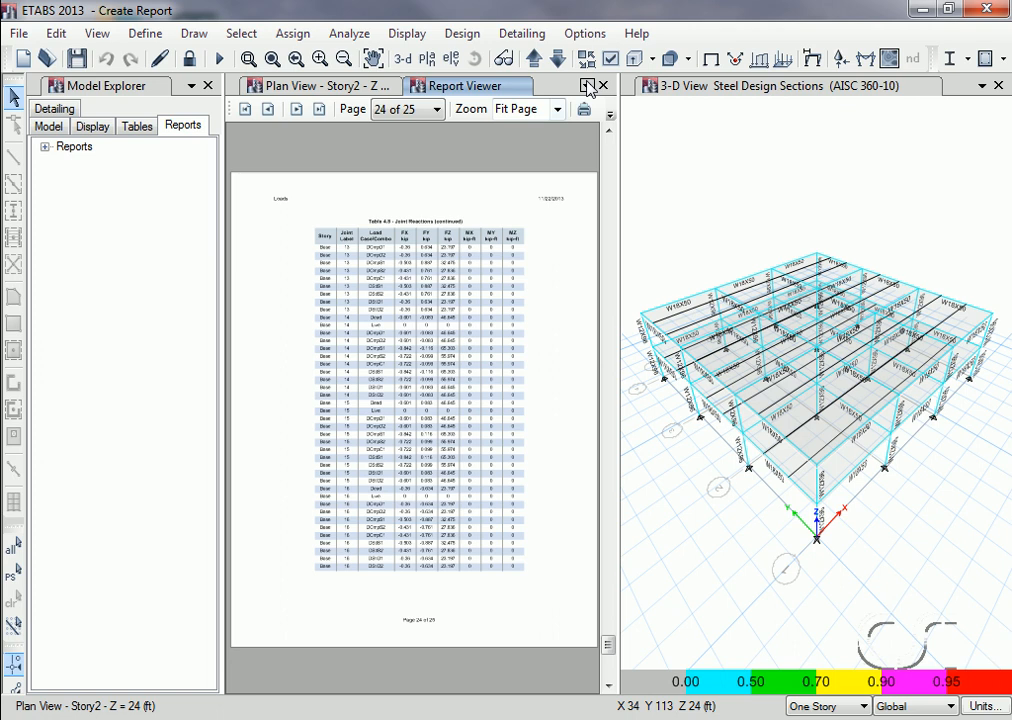
click(604, 84)
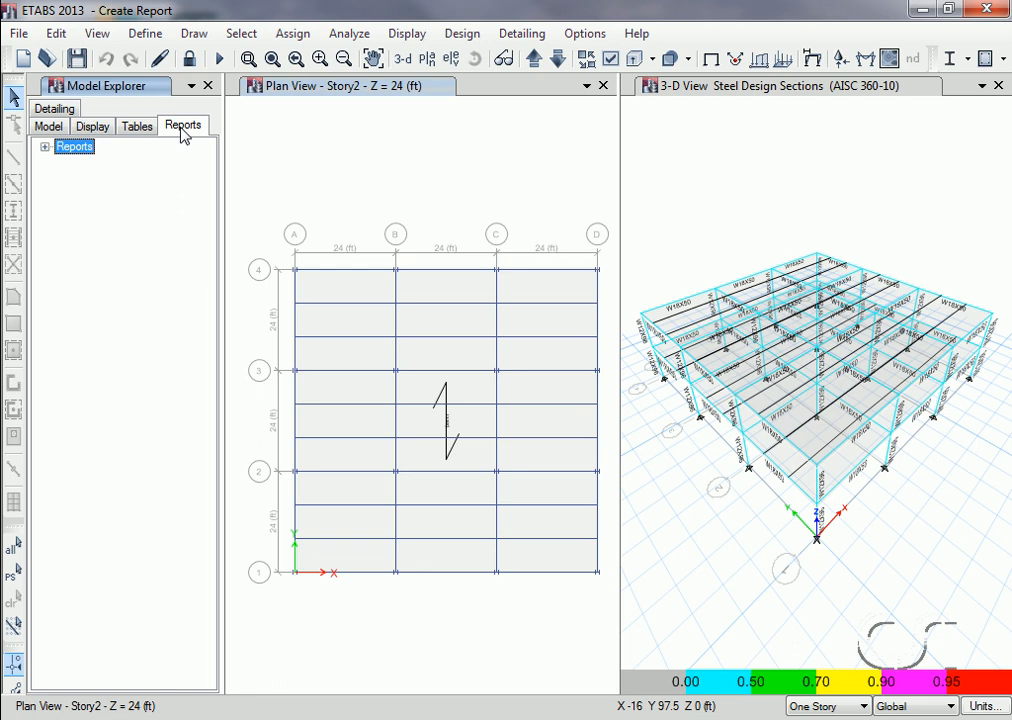
- Reopen Project Report from the Reports tree with its outline and jump to Table 1.5 on page 5
click(44, 146)
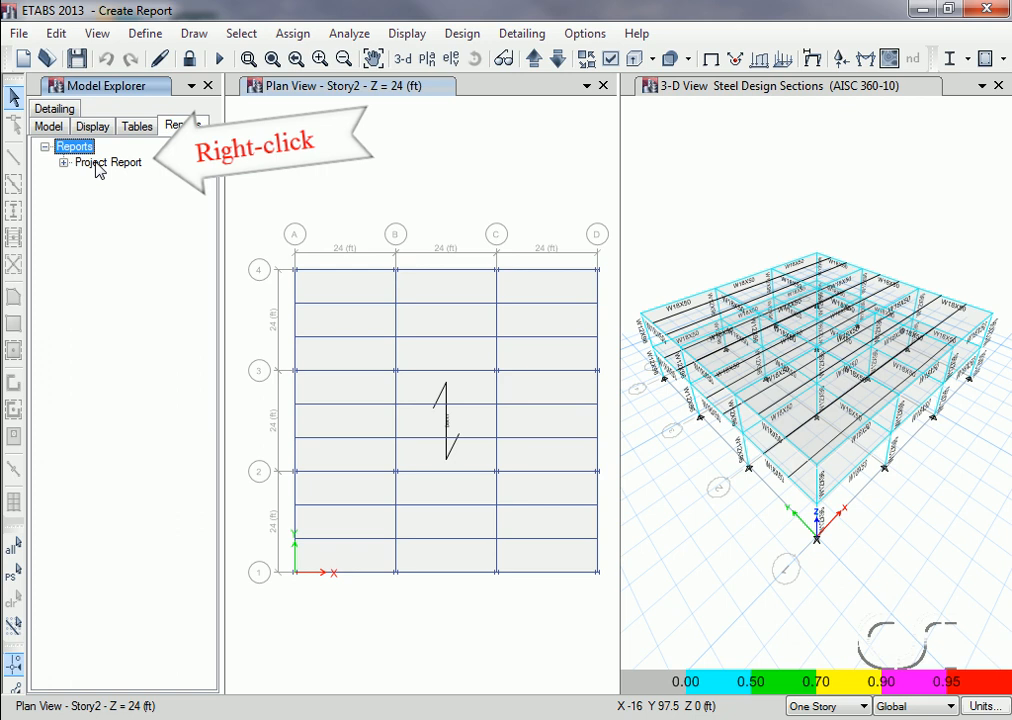
right_click(108, 162)
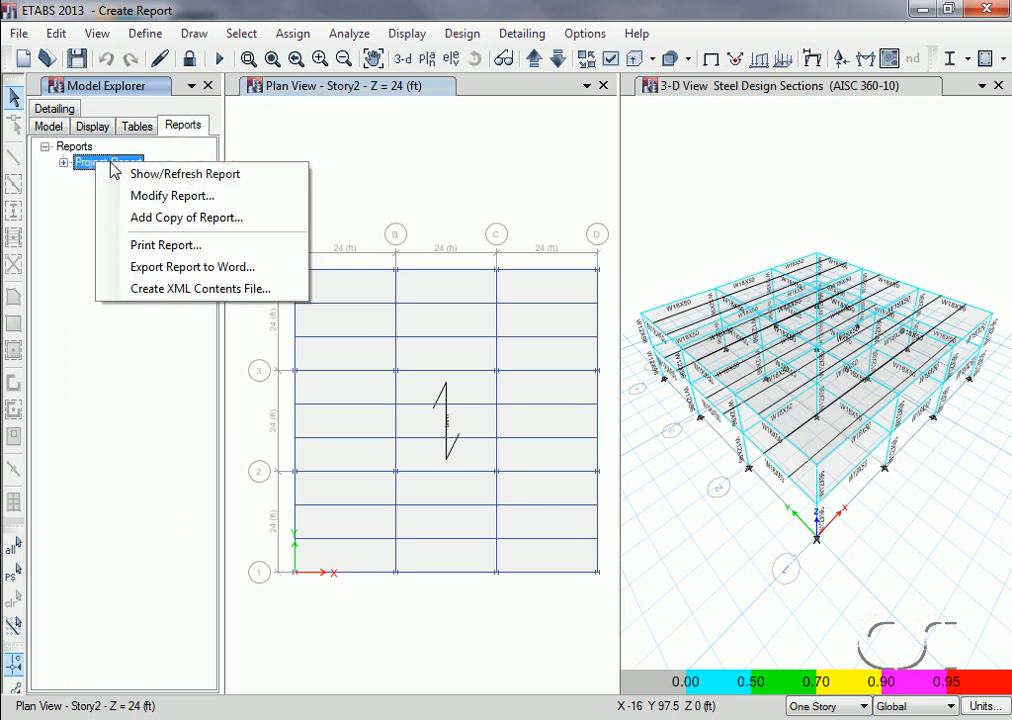
mouse_move(184, 174)
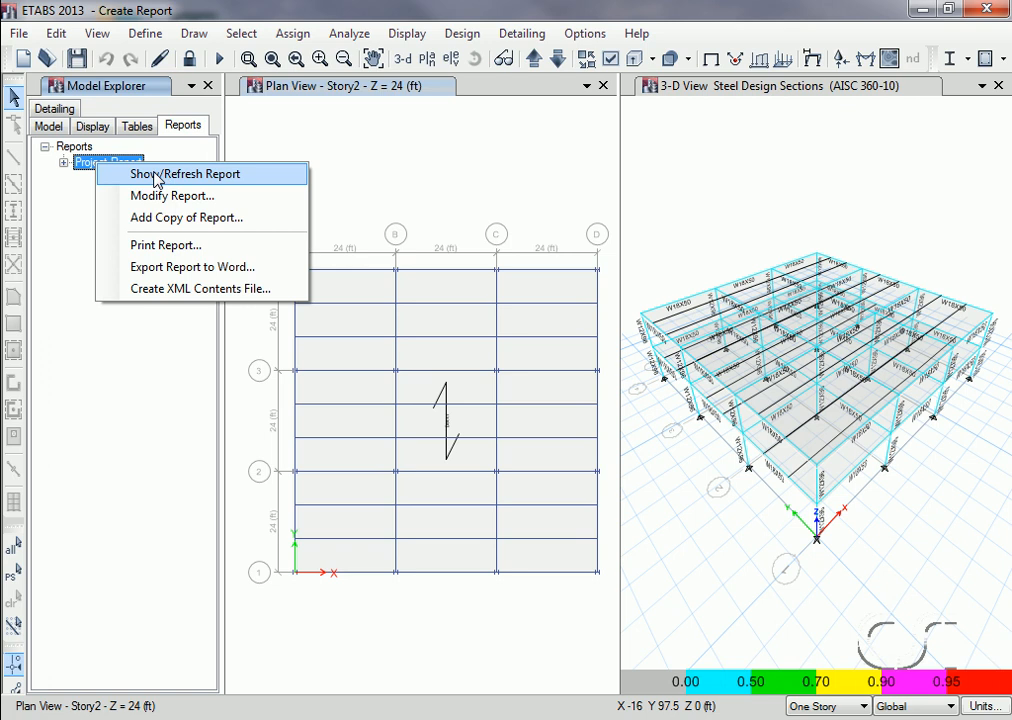
click(184, 172)
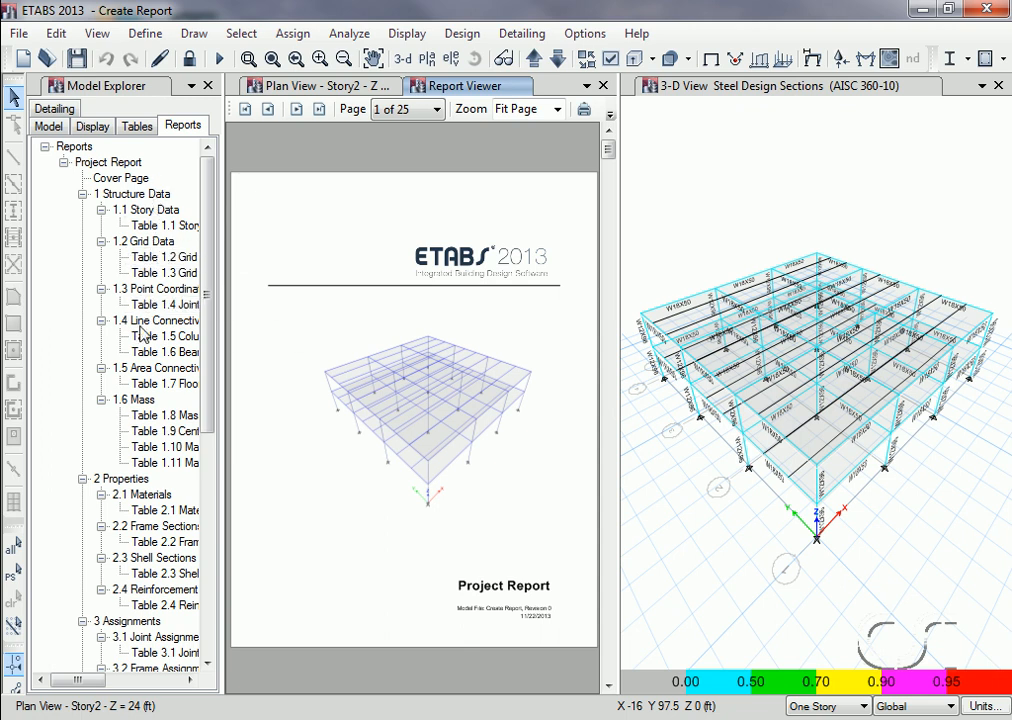
mouse_move(164, 336)
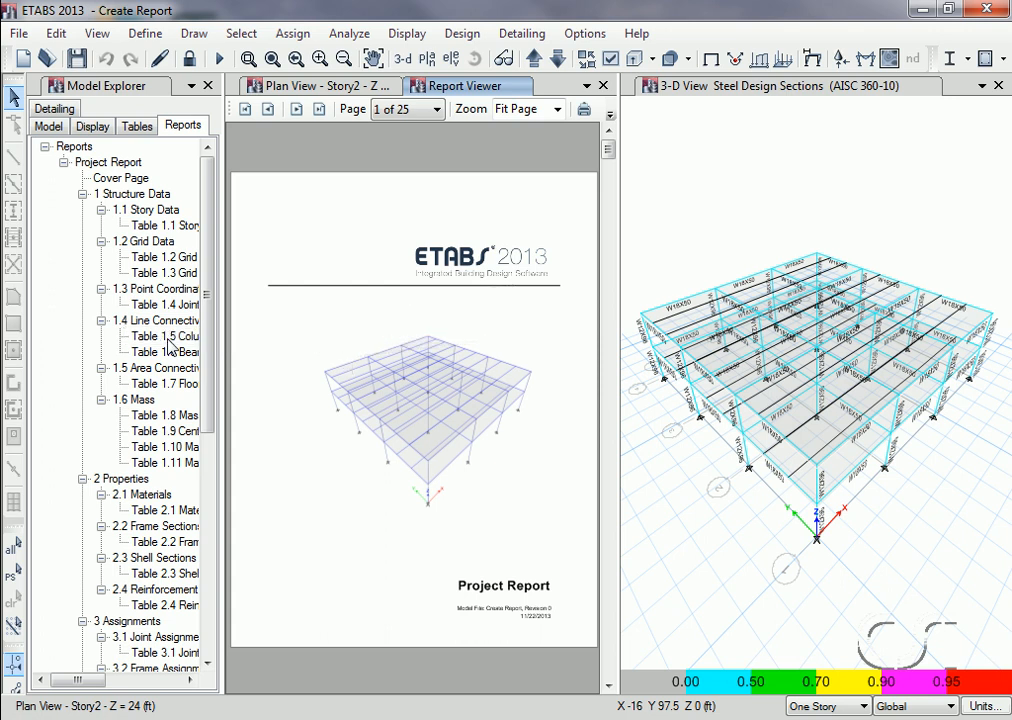
click(164, 336)
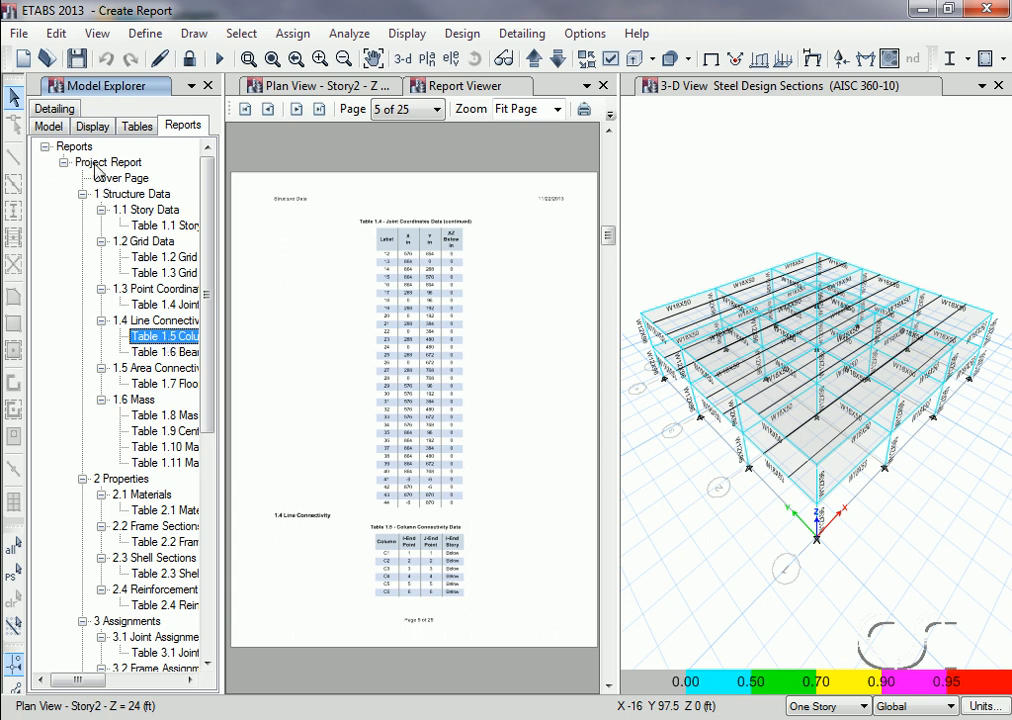
right_click(108, 162)
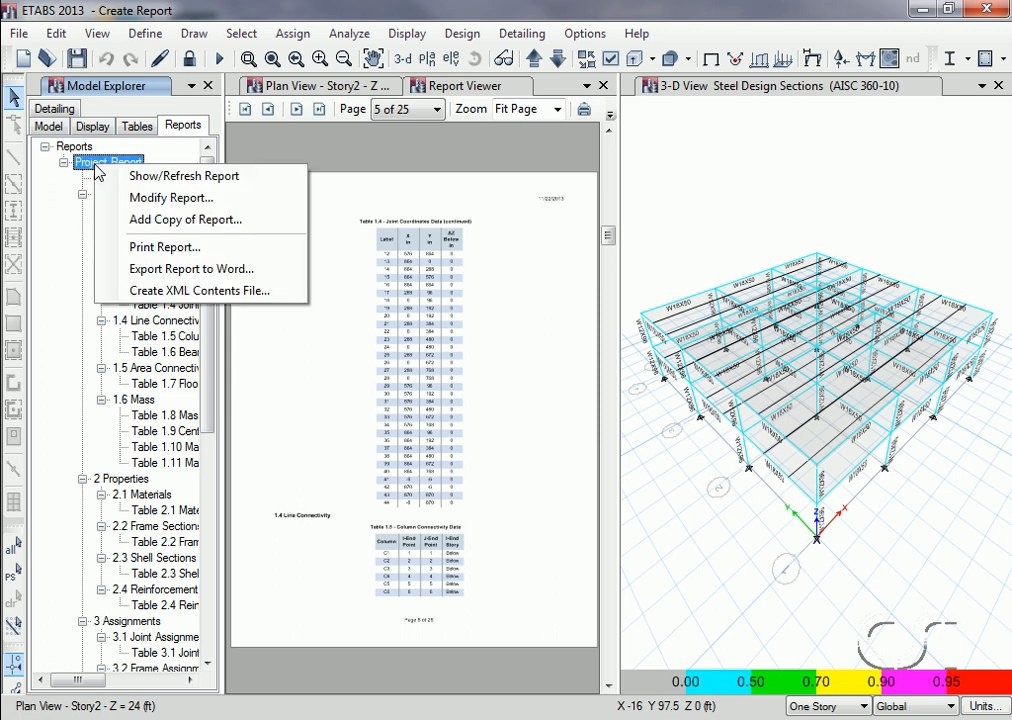
mouse_move(164, 248)
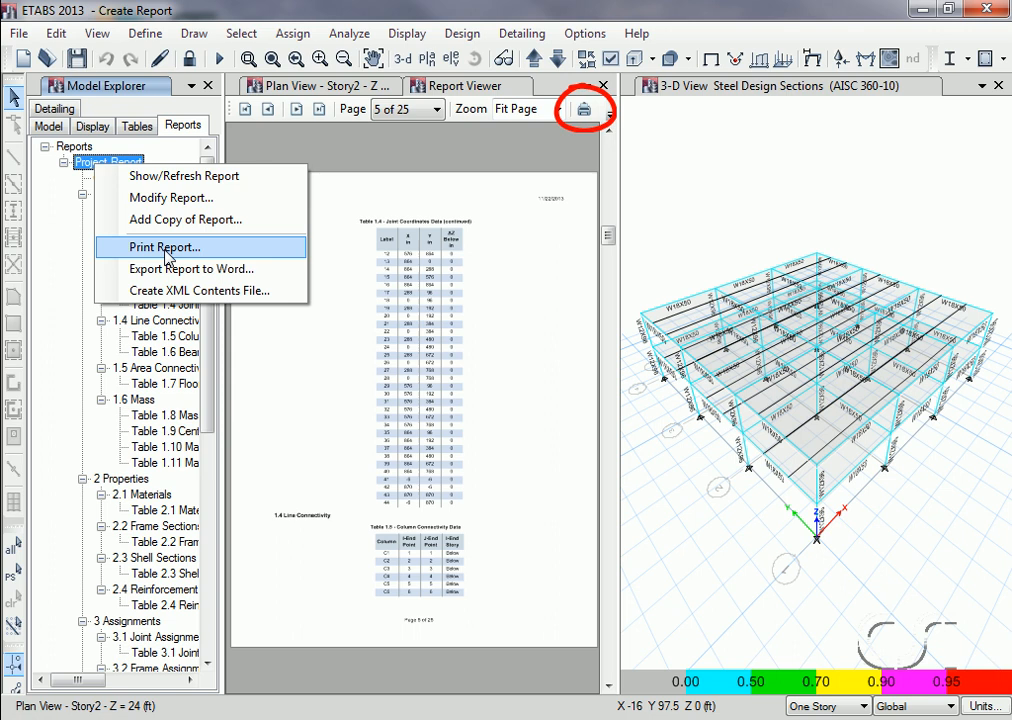
mouse_move(190, 268)
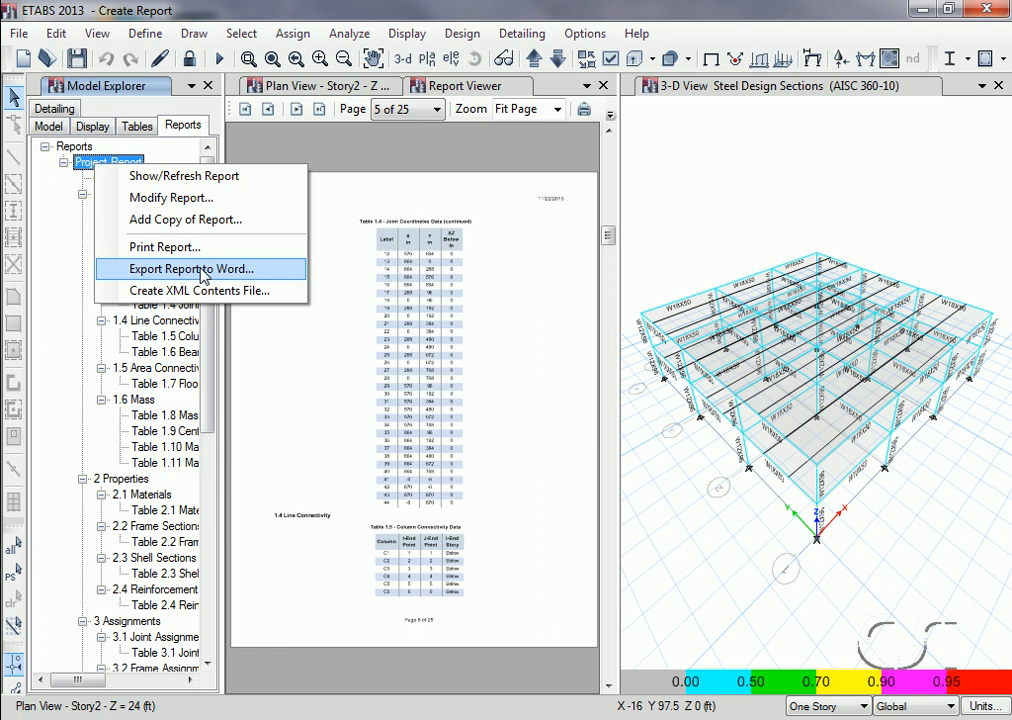
mouse_move(500, 100)
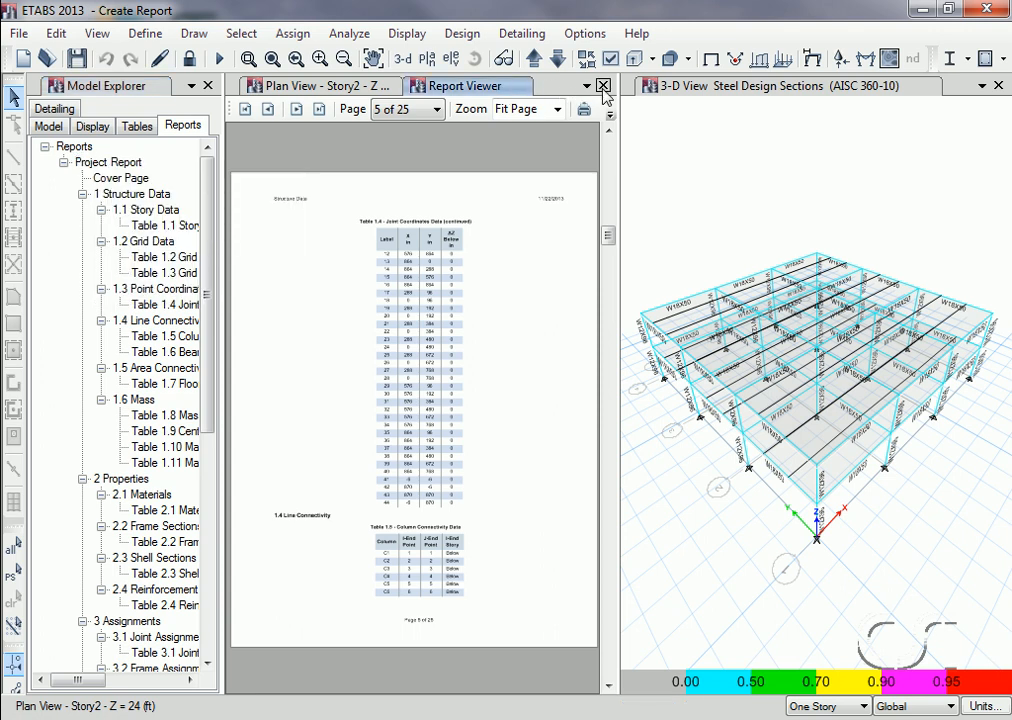
- Close the project report and name the new user report 'Column Forces'
click(604, 84)
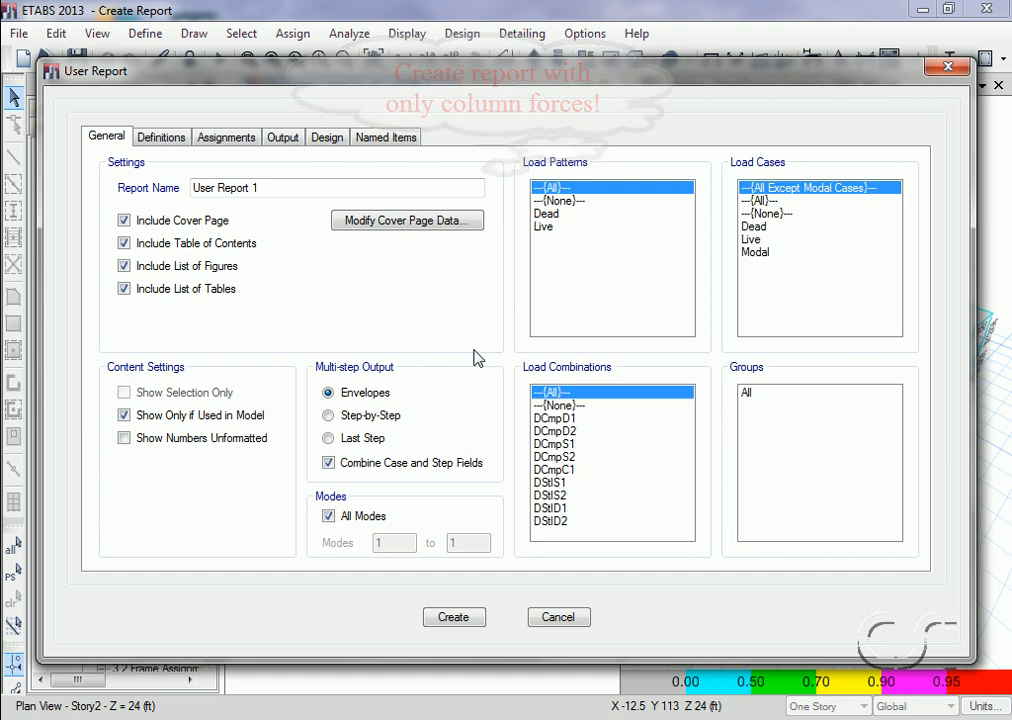
triple_click(336, 188)
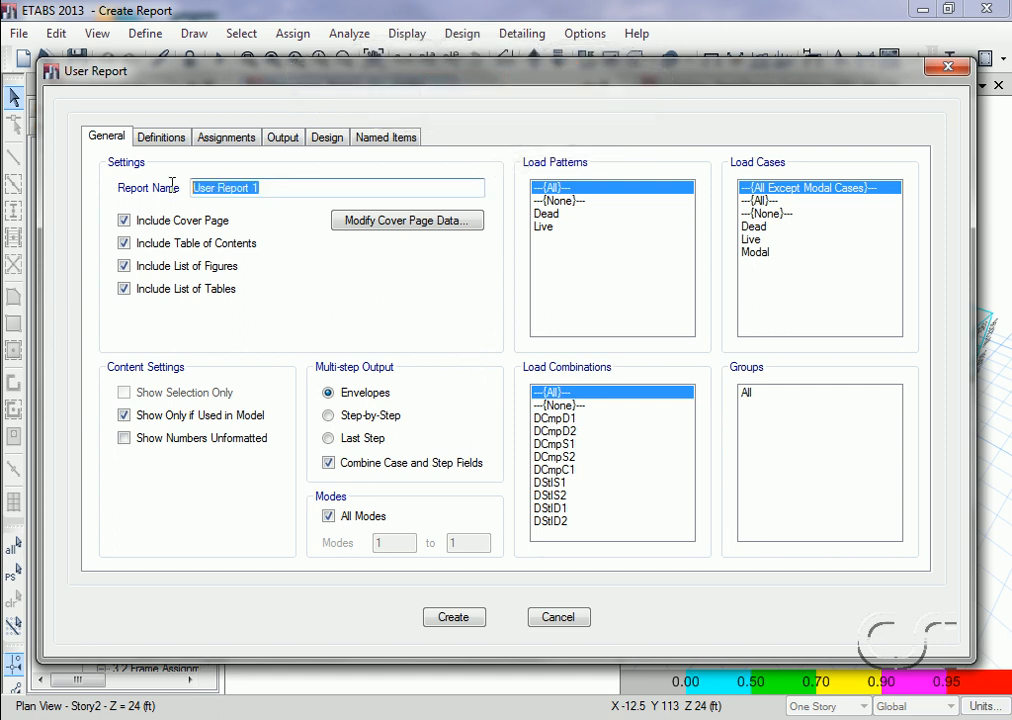
text(C)
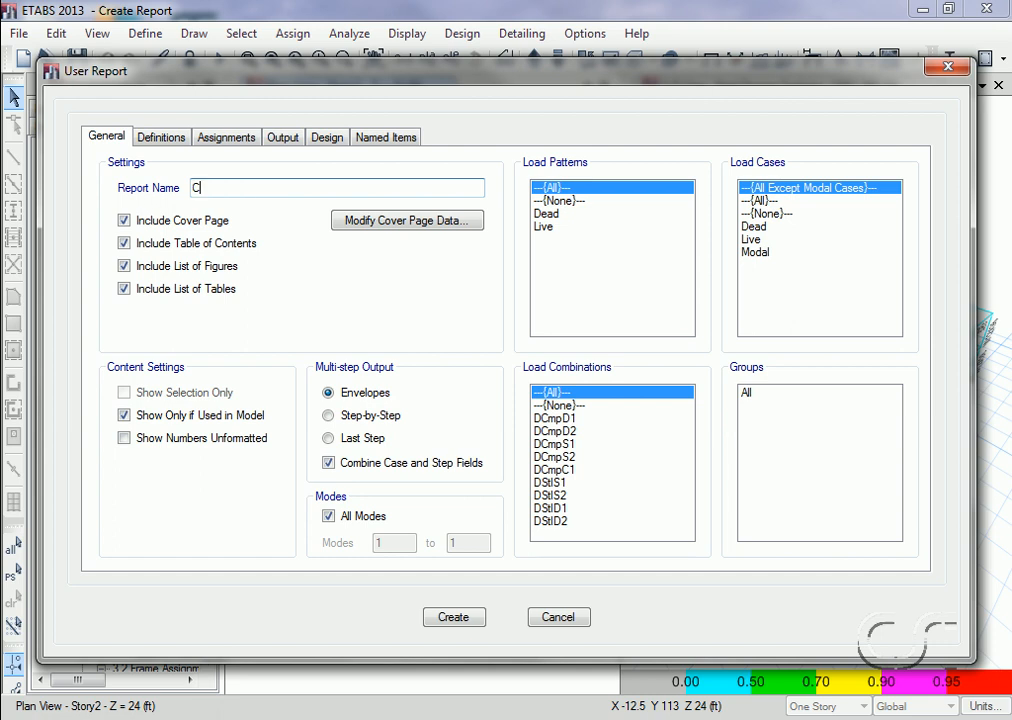
text(olumn F)
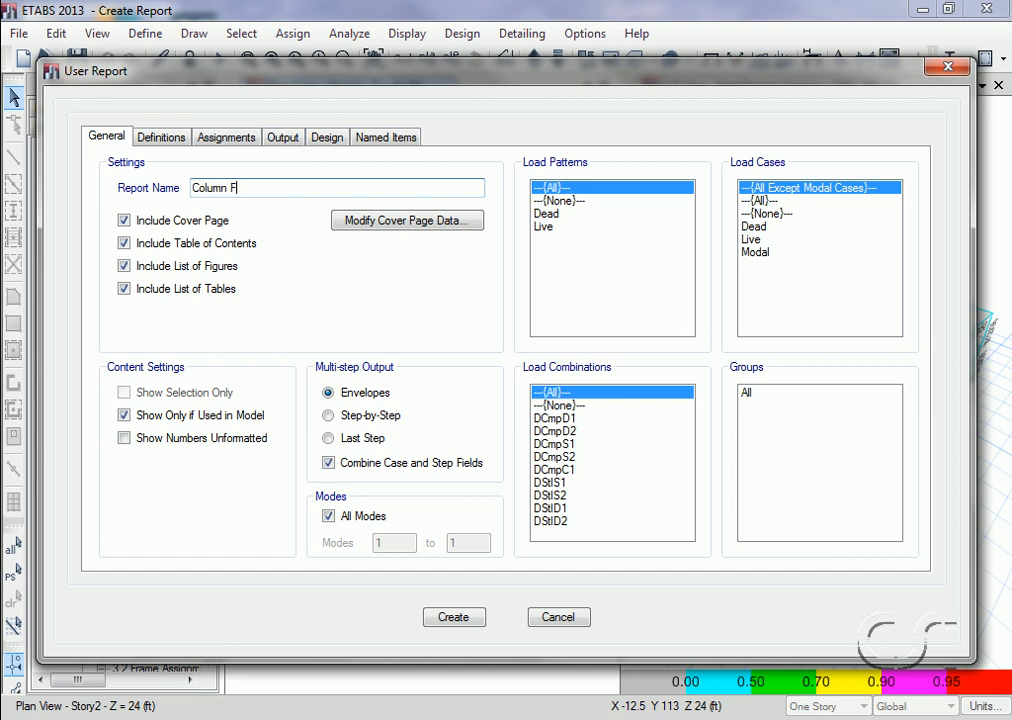
text(orces)
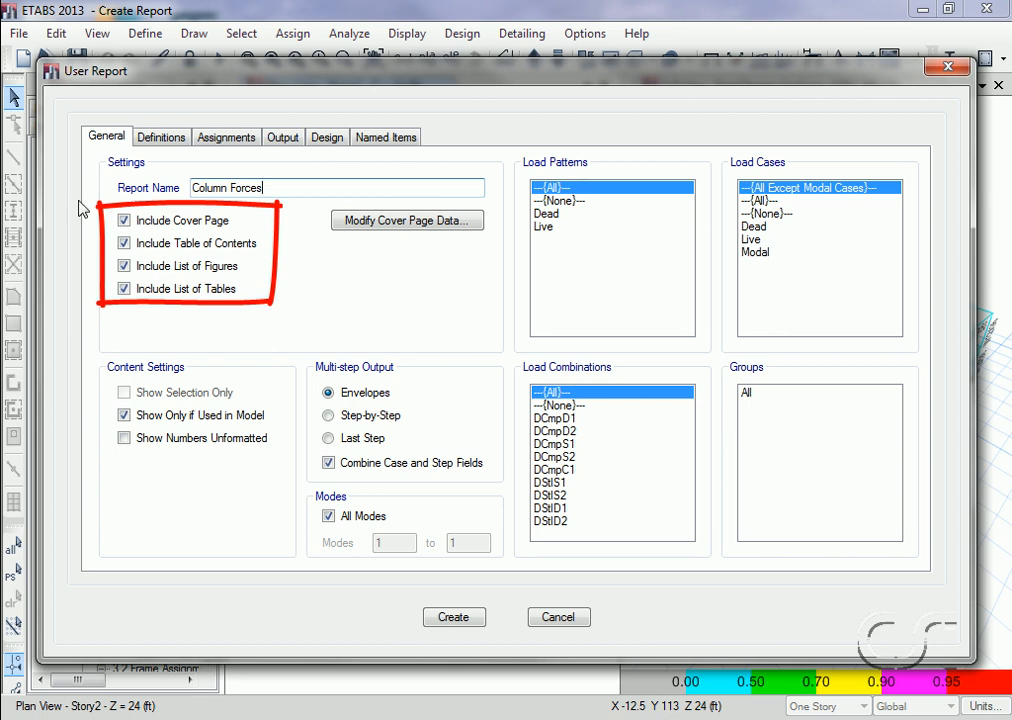
mouse_move(160, 312)
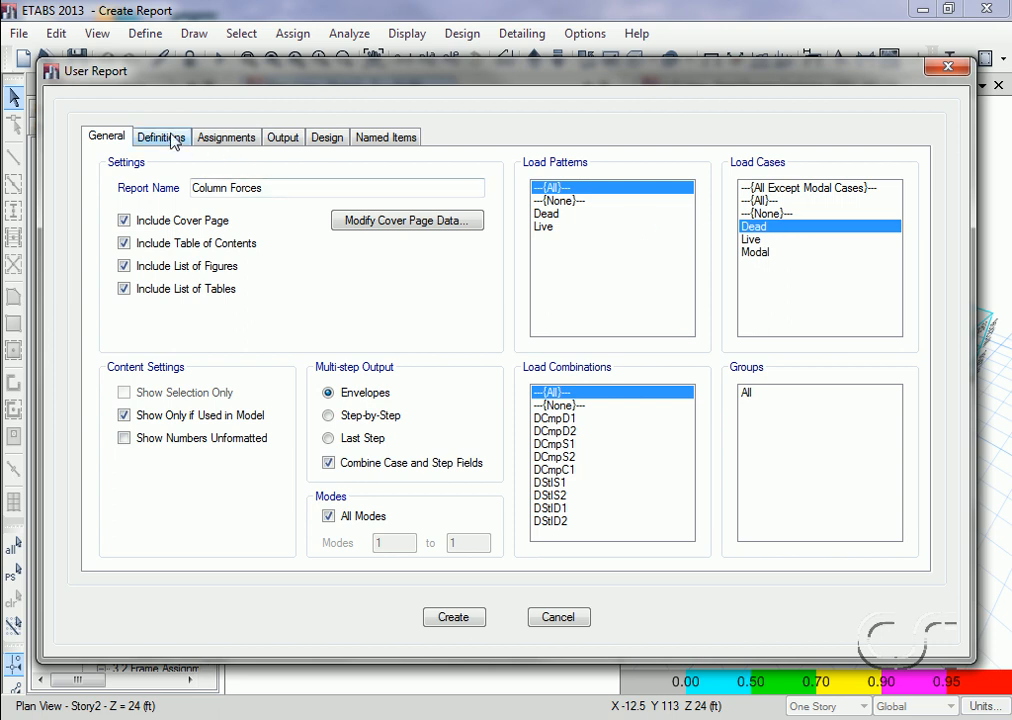
- Uncheck every item on the Definitions and Assignments tabs of the Column Forces report
click(160, 136)
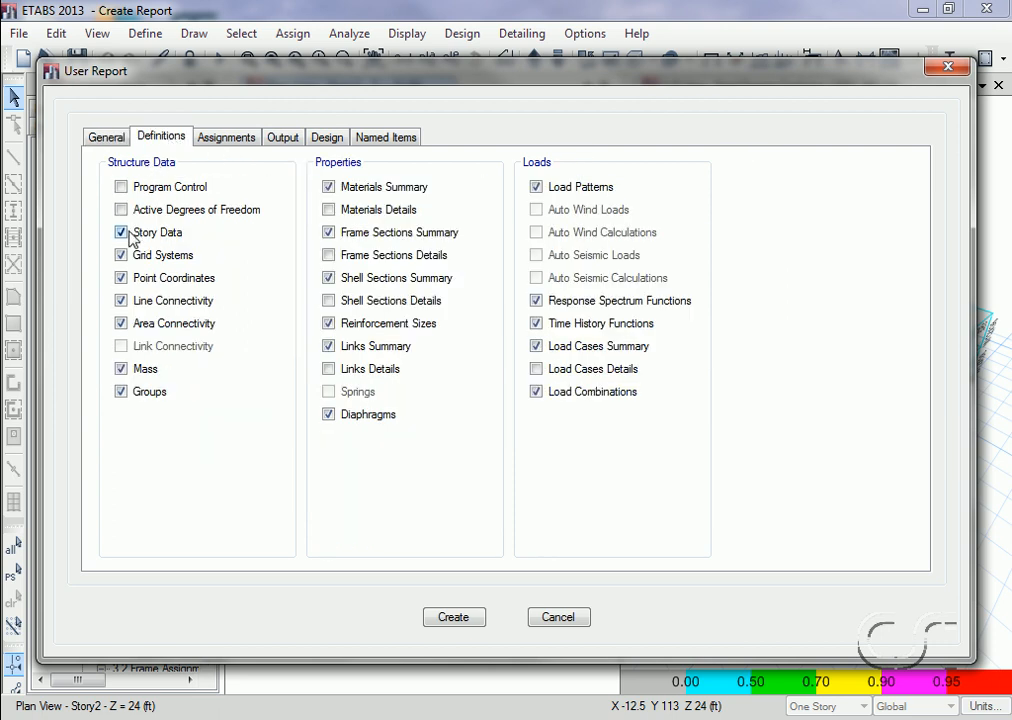
click(120, 232)
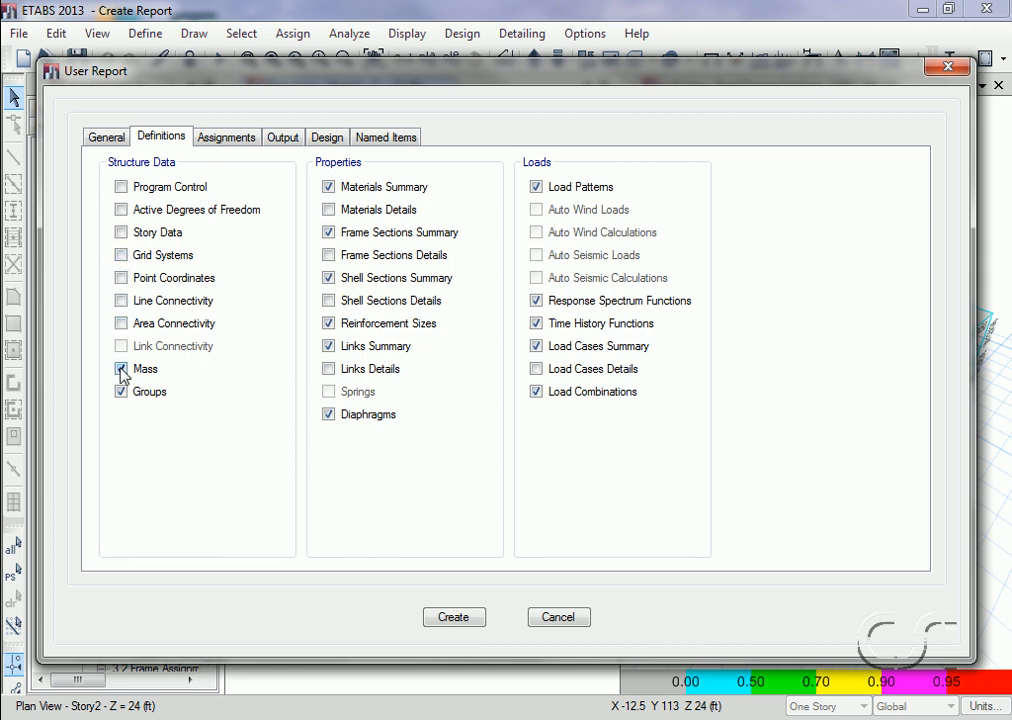
click(120, 368)
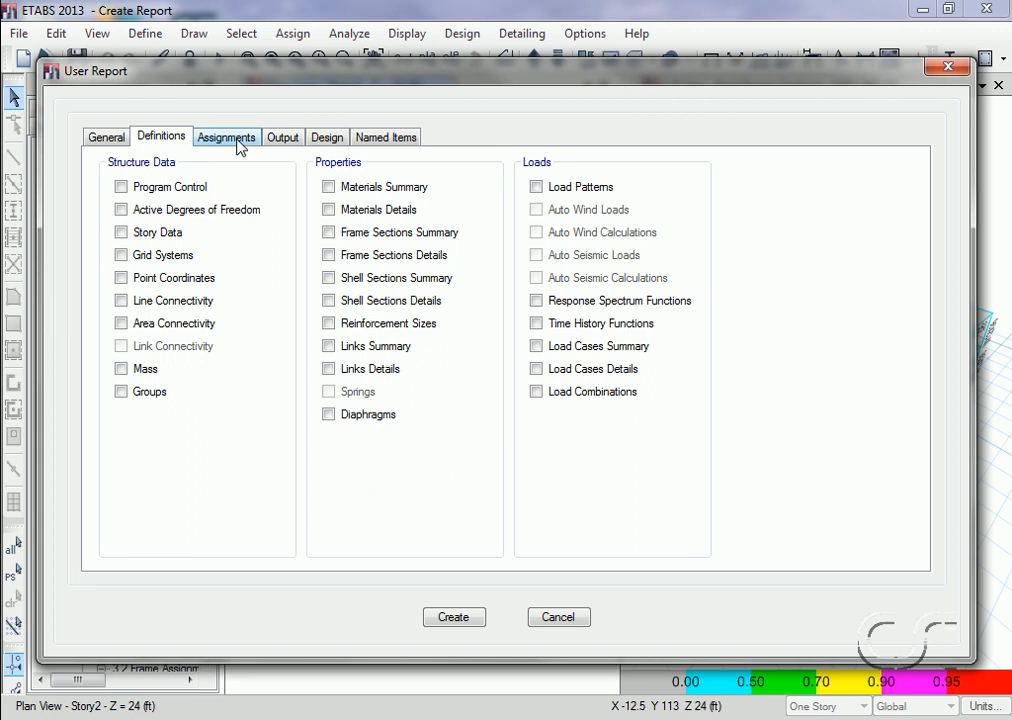
click(226, 136)
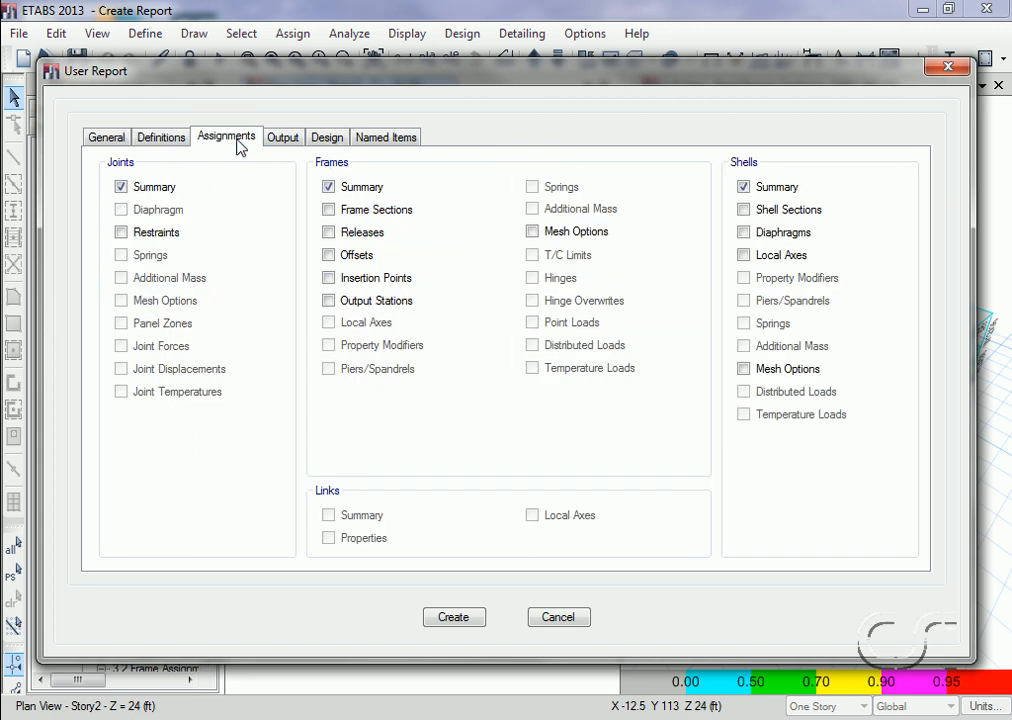
click(120, 188)
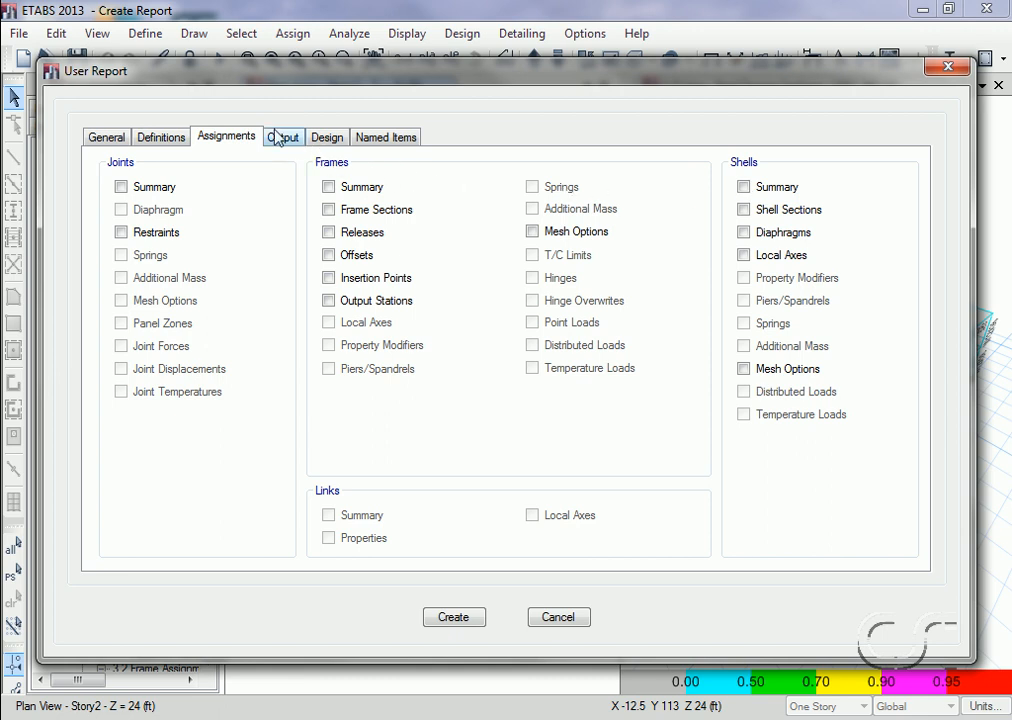
mouse_move(296, 148)
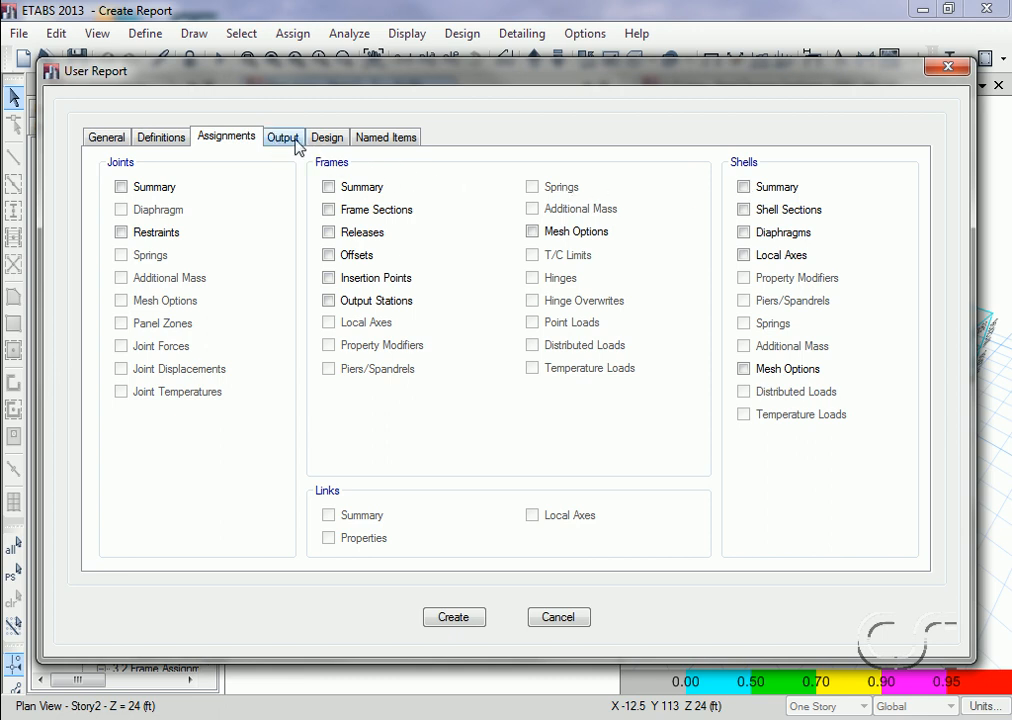
- On the Output tab keep only Column Forces, clearing story drifts and direction factors
click(284, 136)
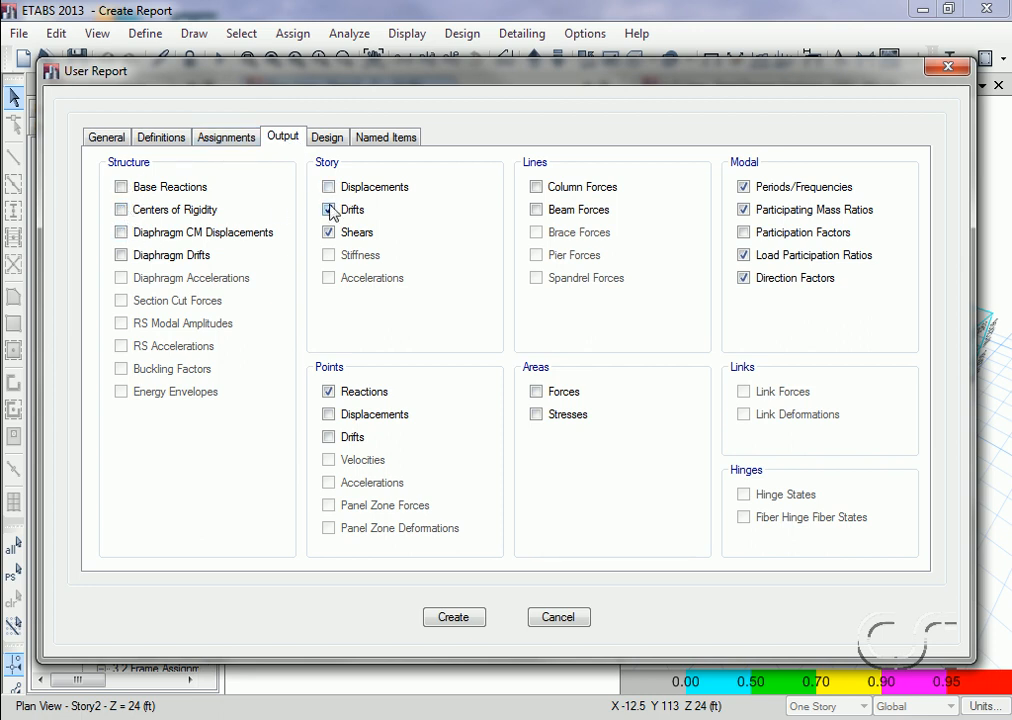
click(328, 210)
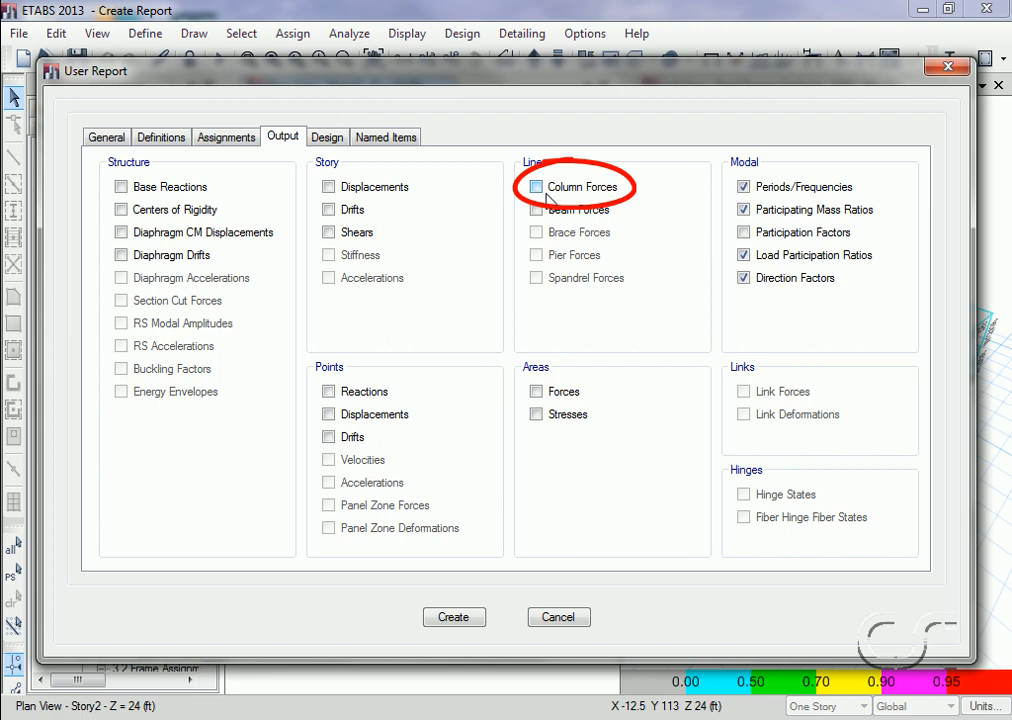
click(536, 188)
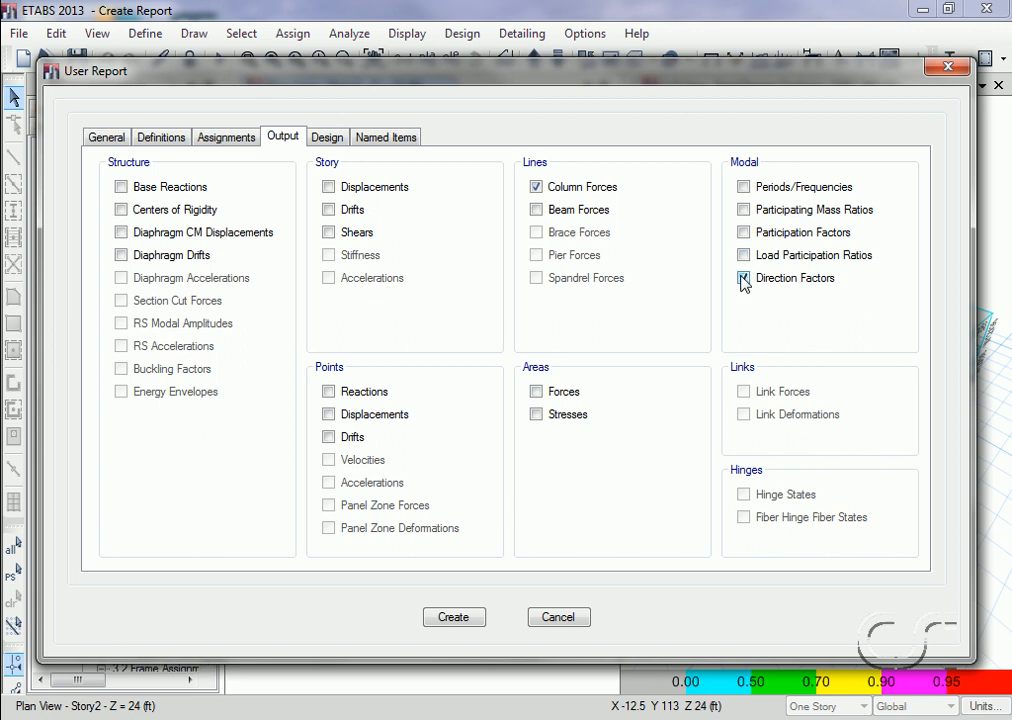
click(744, 278)
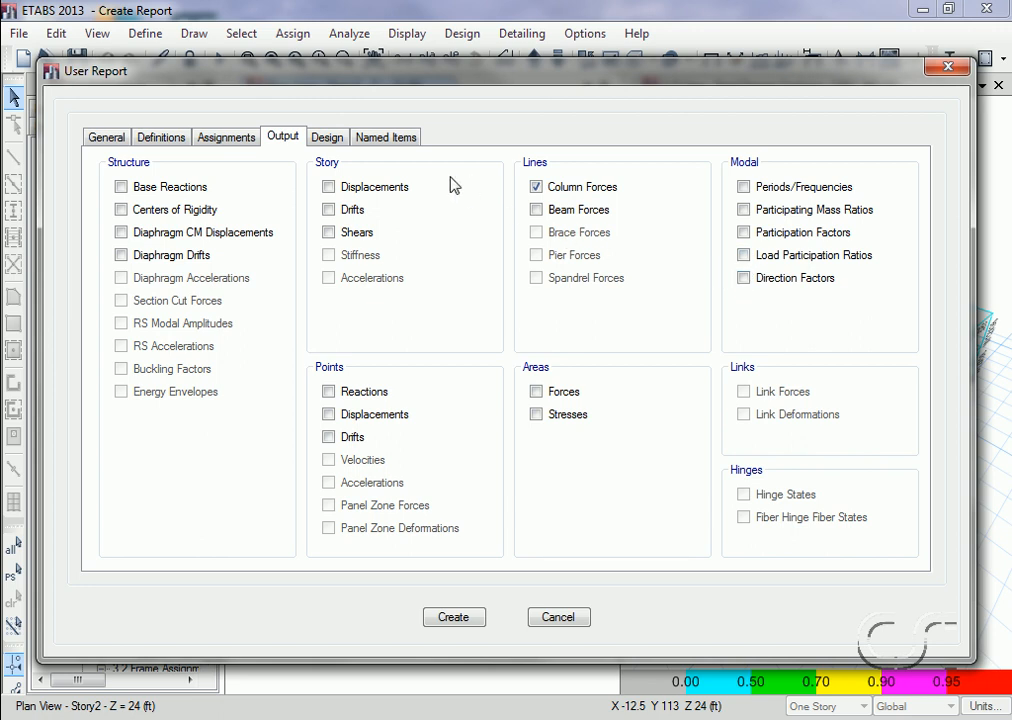
- Clear the steel frame envelope design results and create the Column Forces report
click(328, 136)
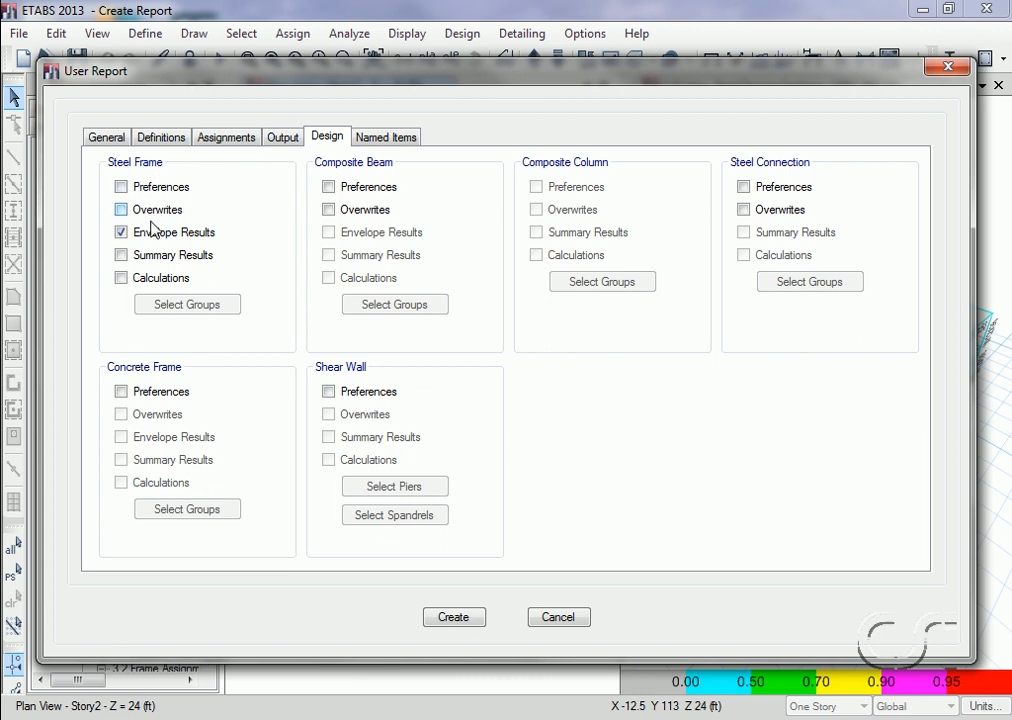
click(120, 232)
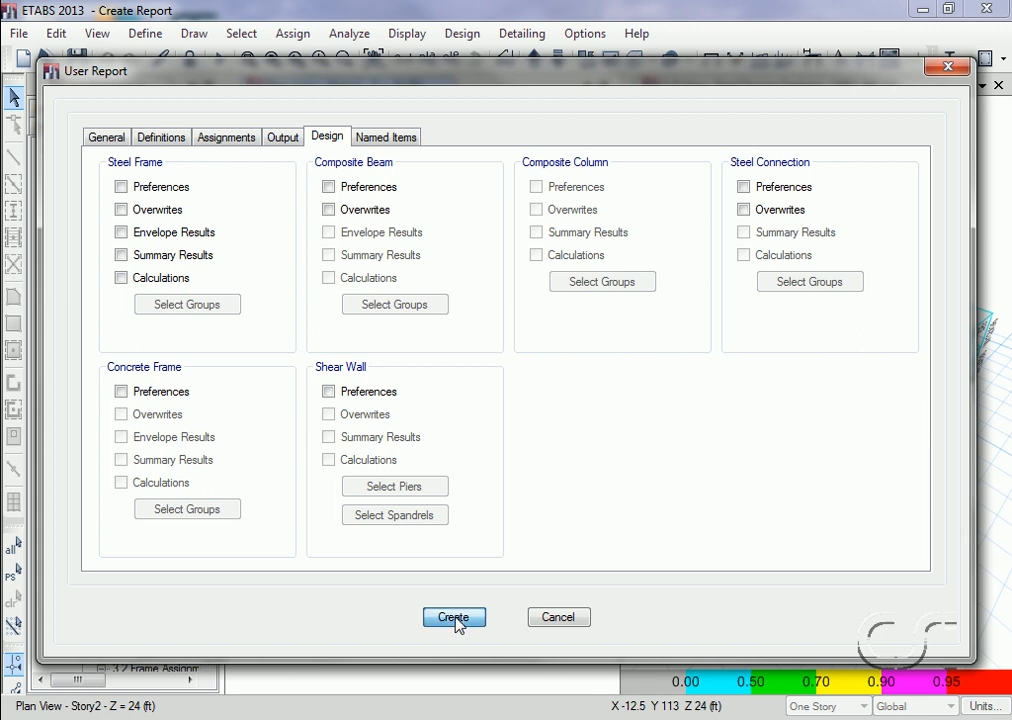
click(452, 616)
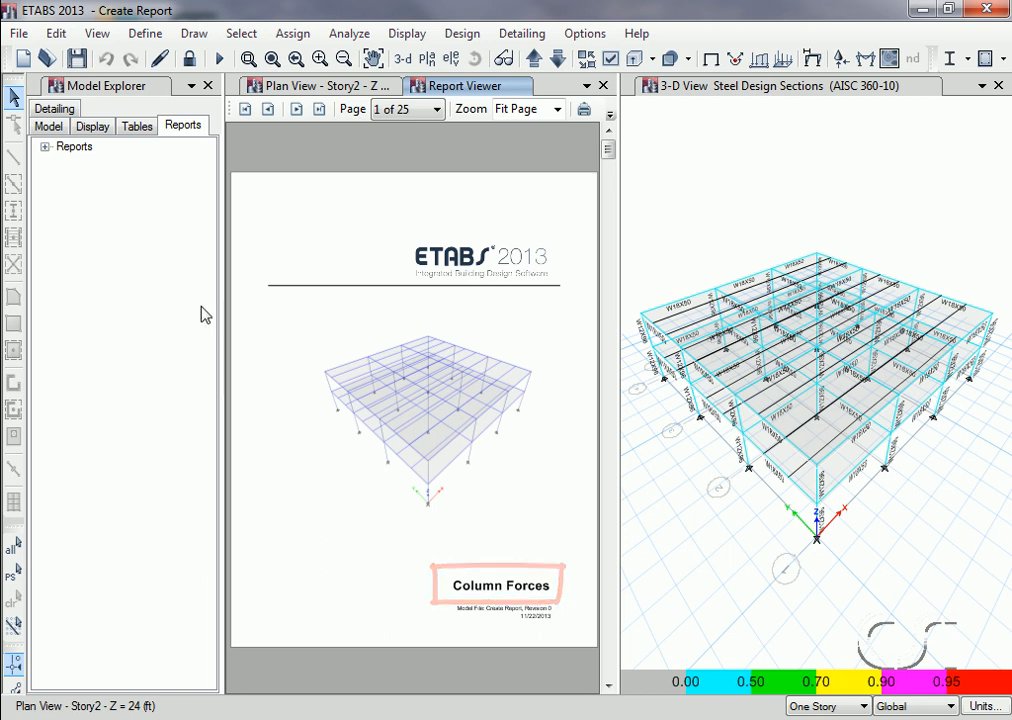
- Expand Column Forces in the Reports tree and advance the viewer to page 4's column forces table
click(40, 146)
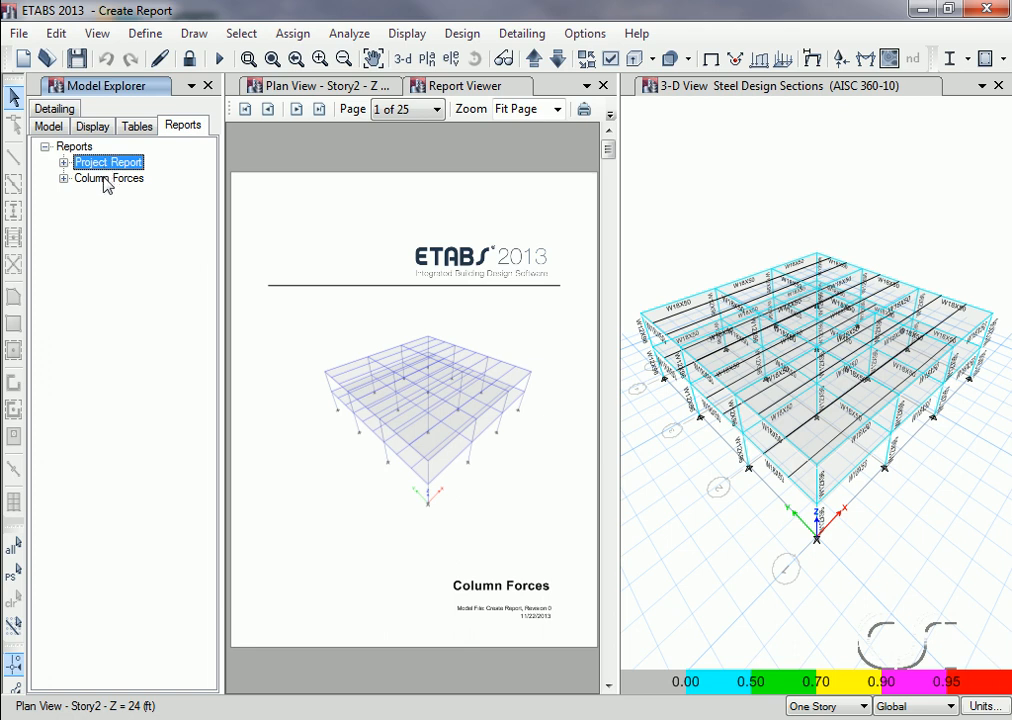
click(108, 176)
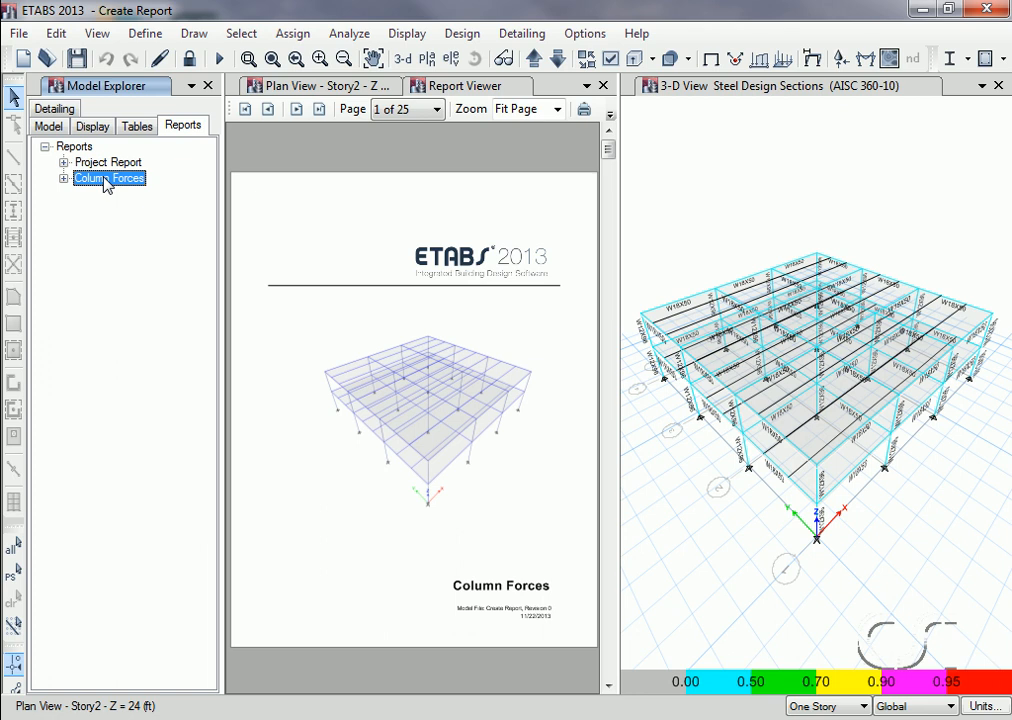
click(64, 178)
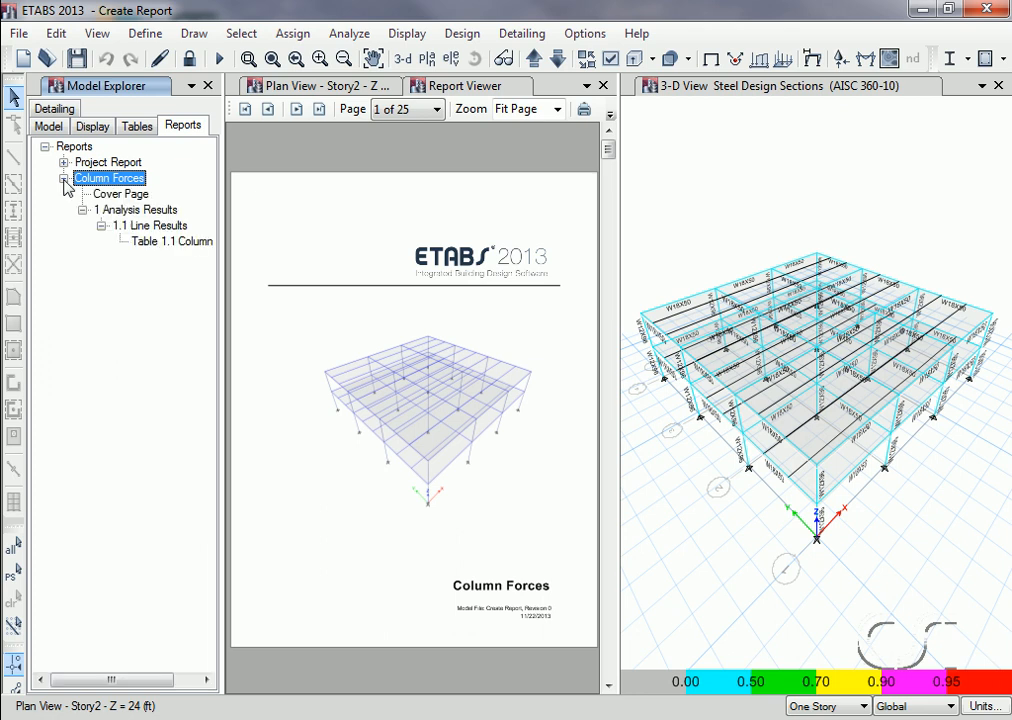
mouse_move(160, 248)
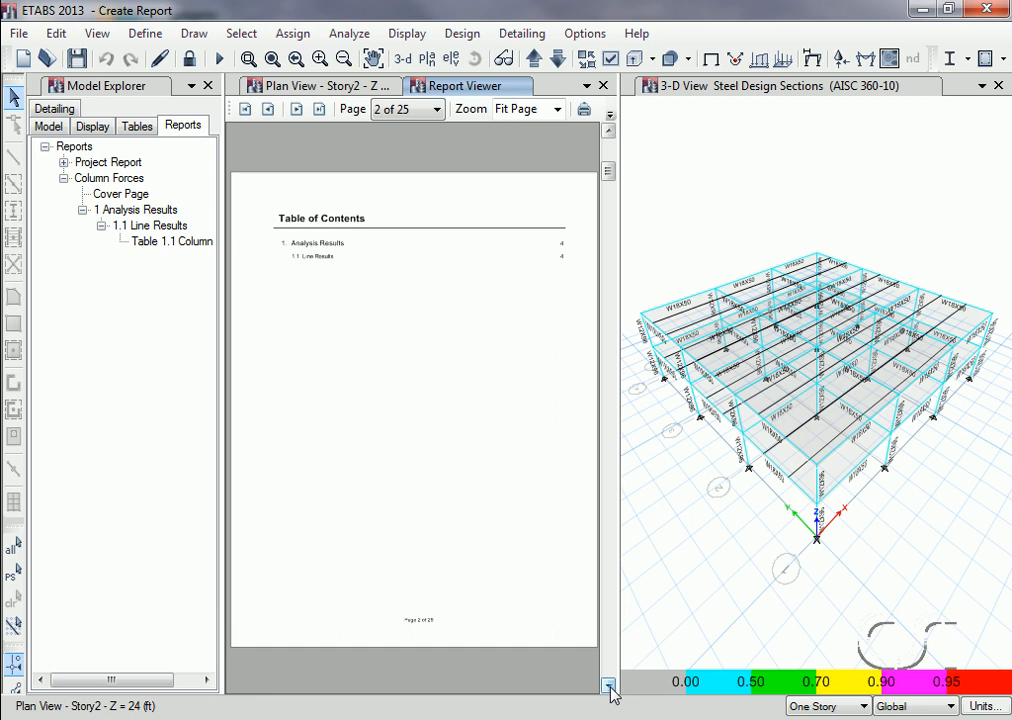
click(612, 688)
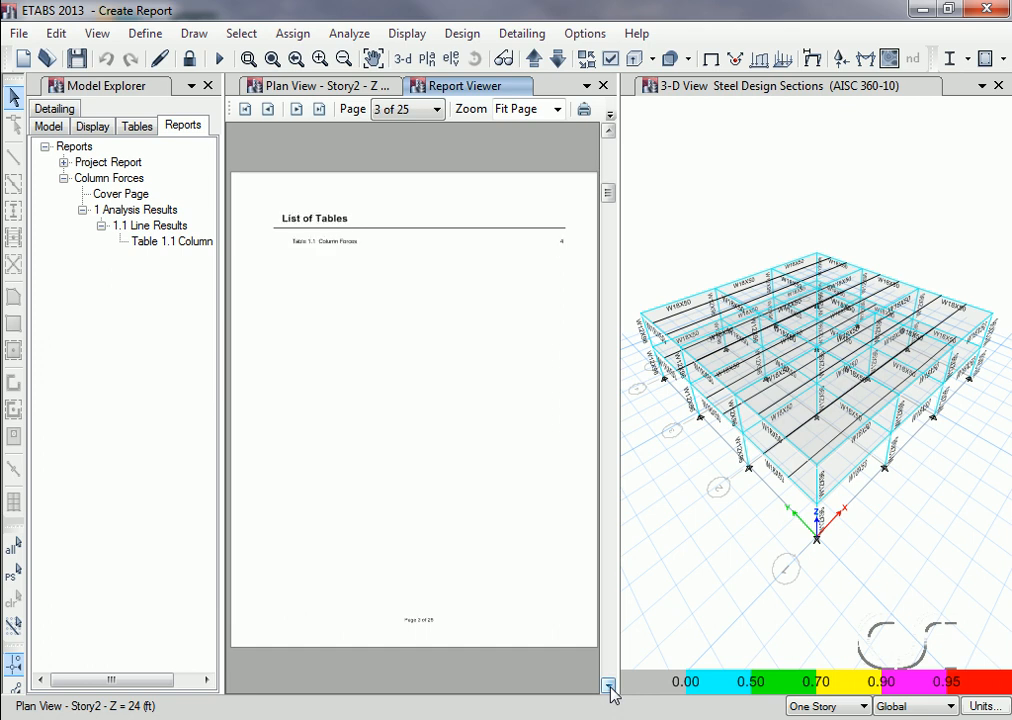
click(612, 688)
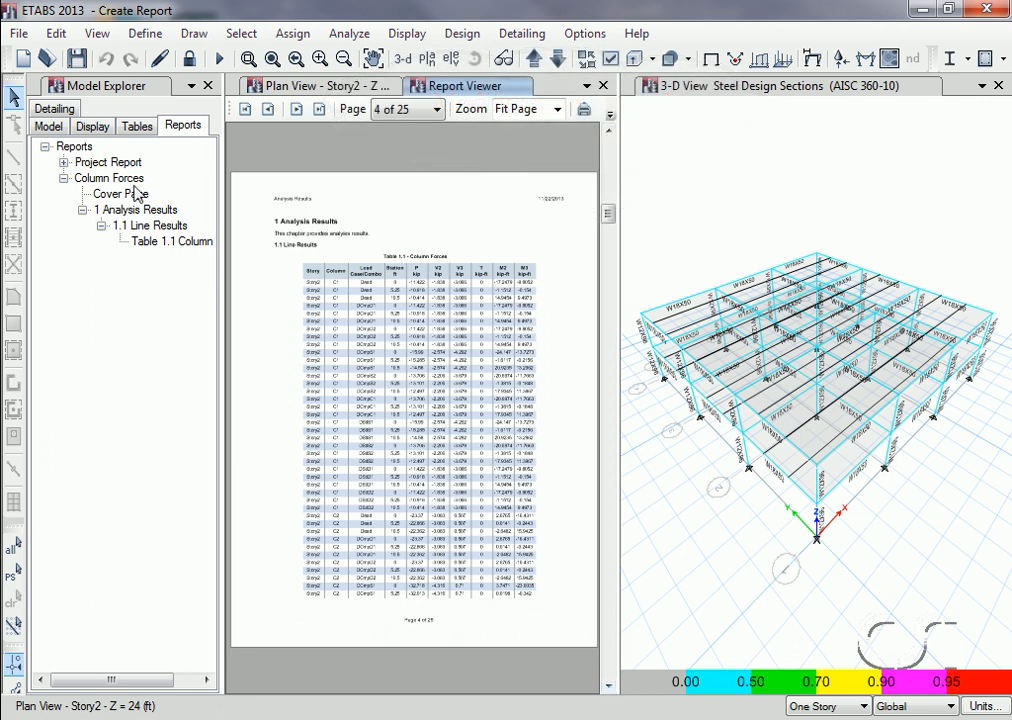
click(108, 178)
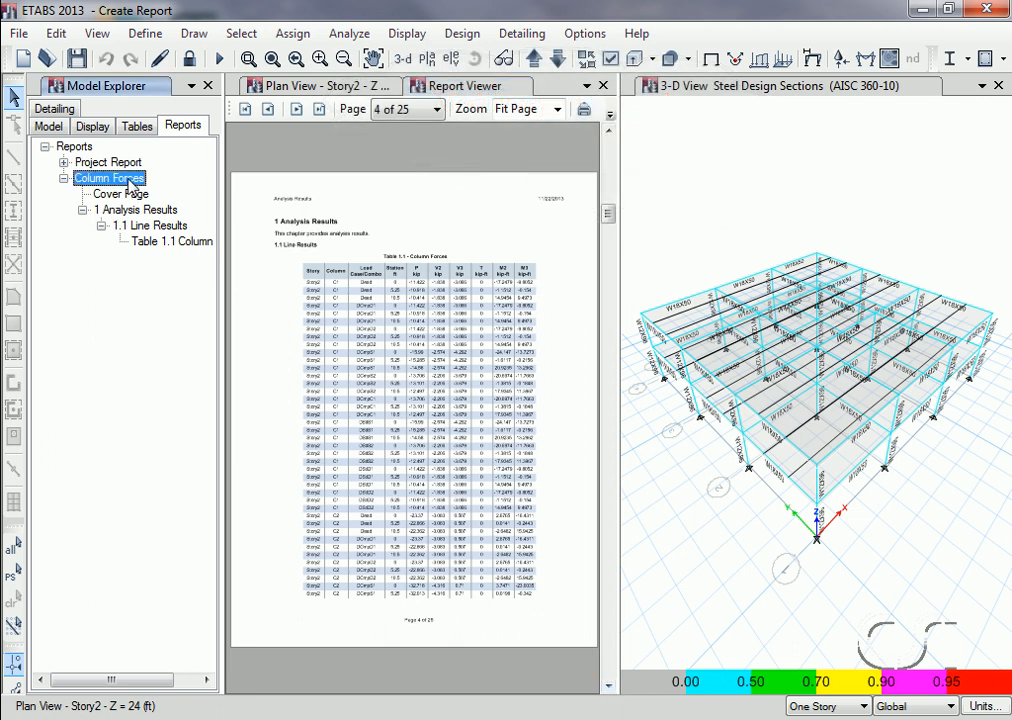
- Modify the report into 'Beam Forces' with only Beam Forces output checked, and create it
right_click(110, 178)
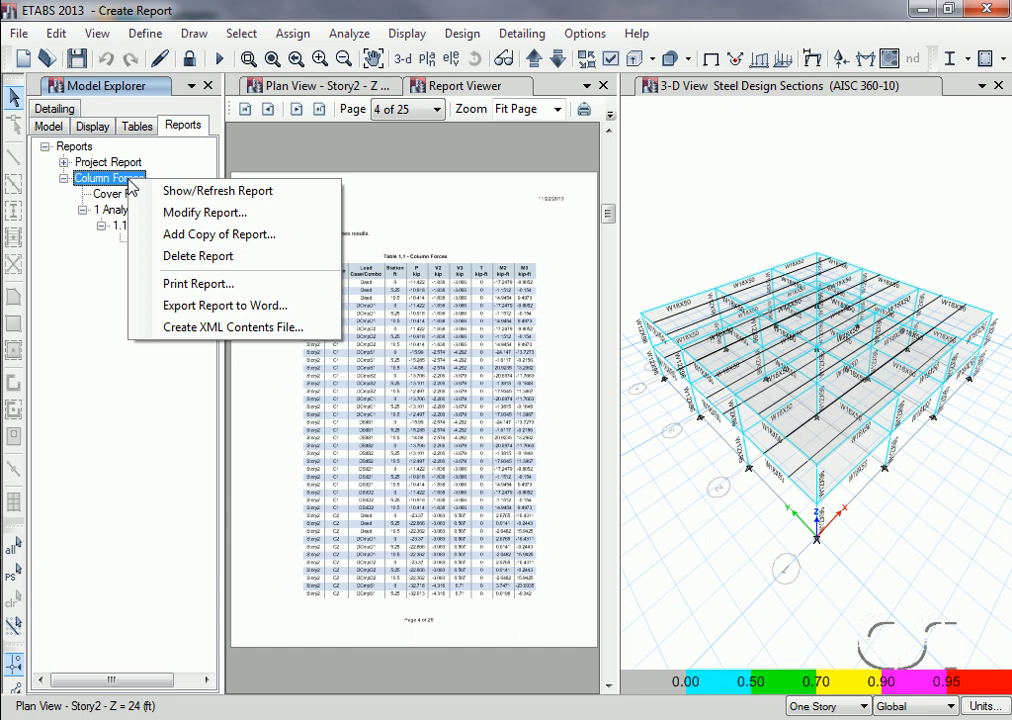
mouse_move(218, 212)
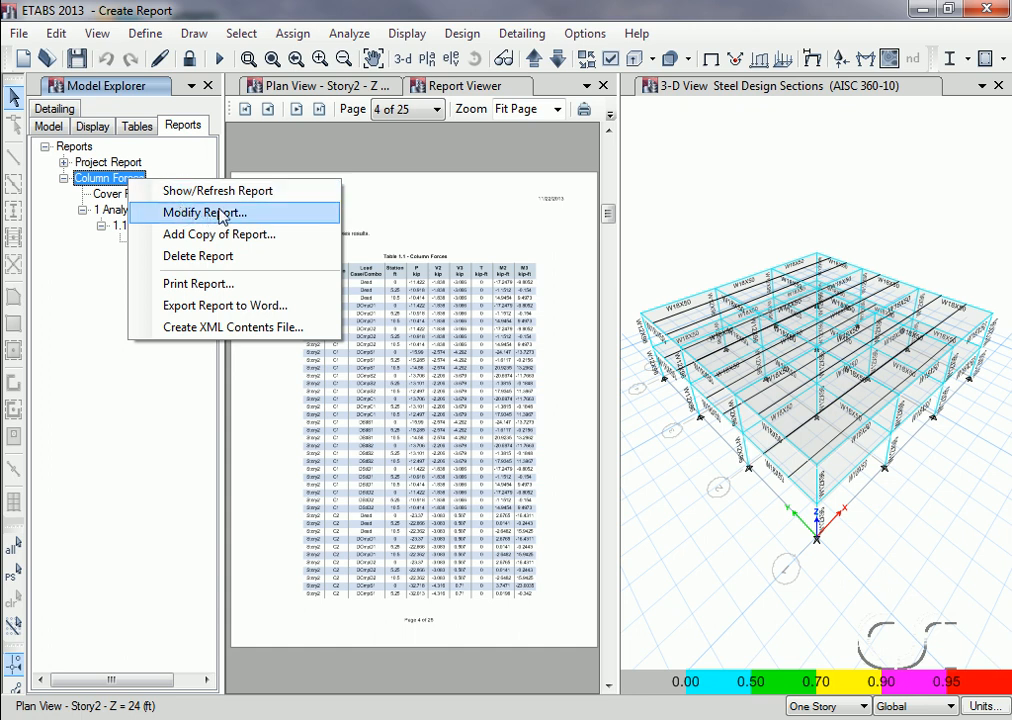
mouse_move(248, 214)
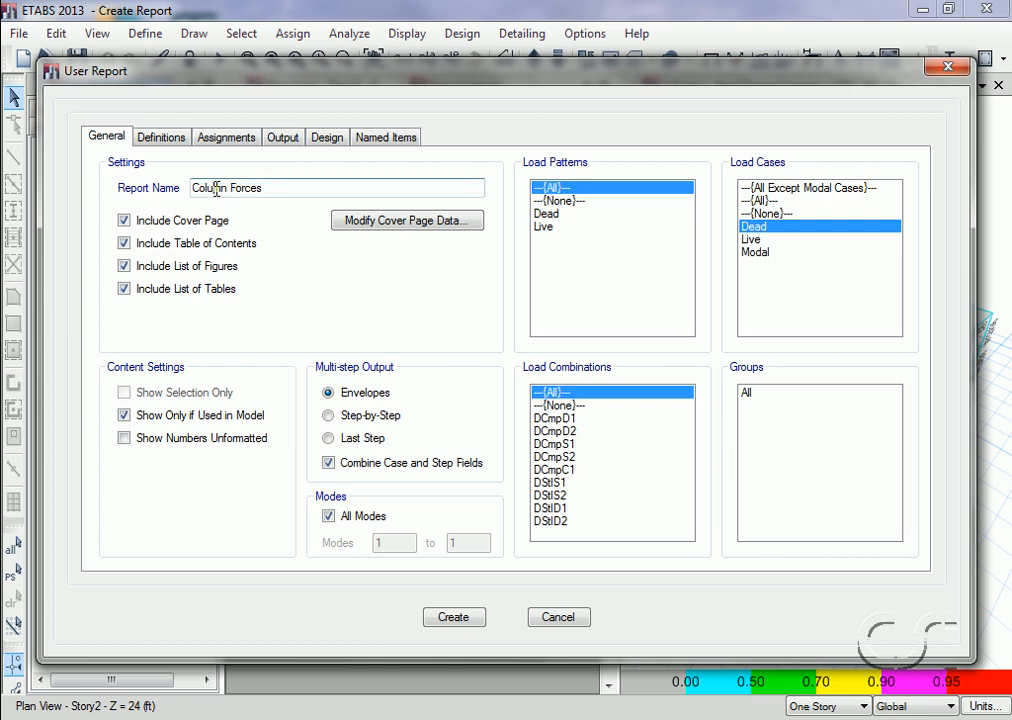
double_click(210, 188)
text(Bea)
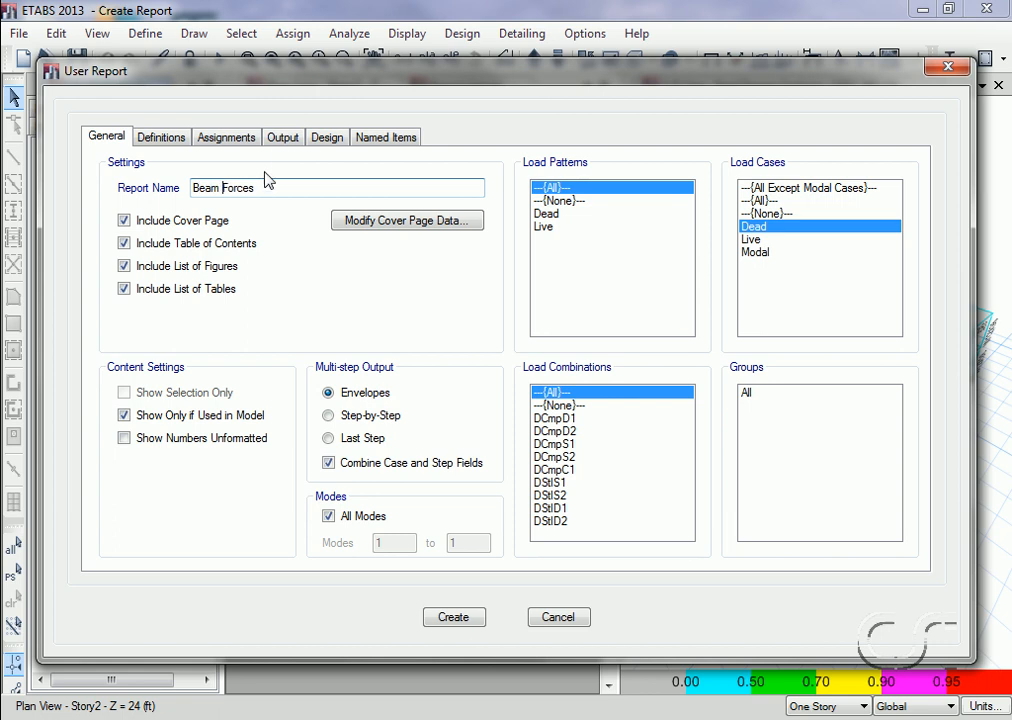
click(284, 136)
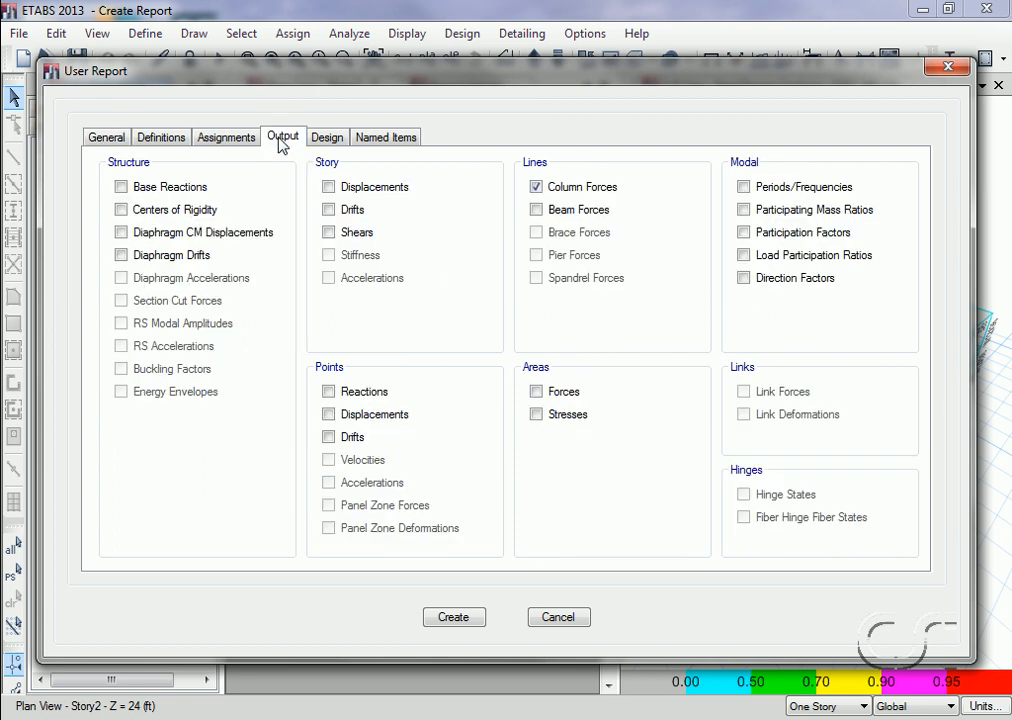
click(536, 186)
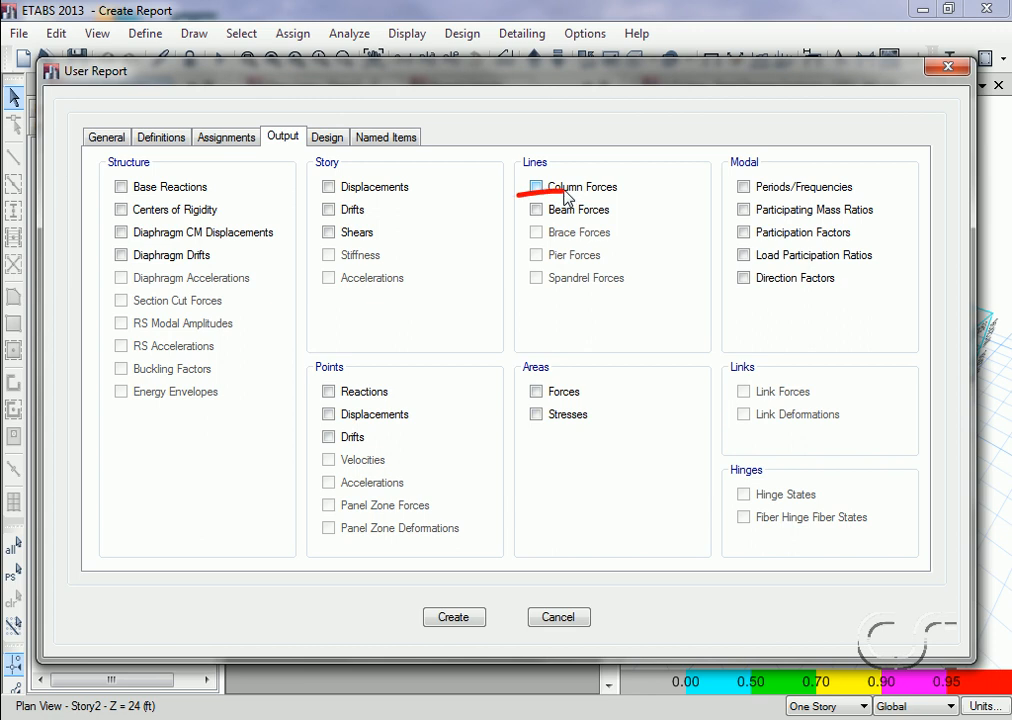
click(536, 210)
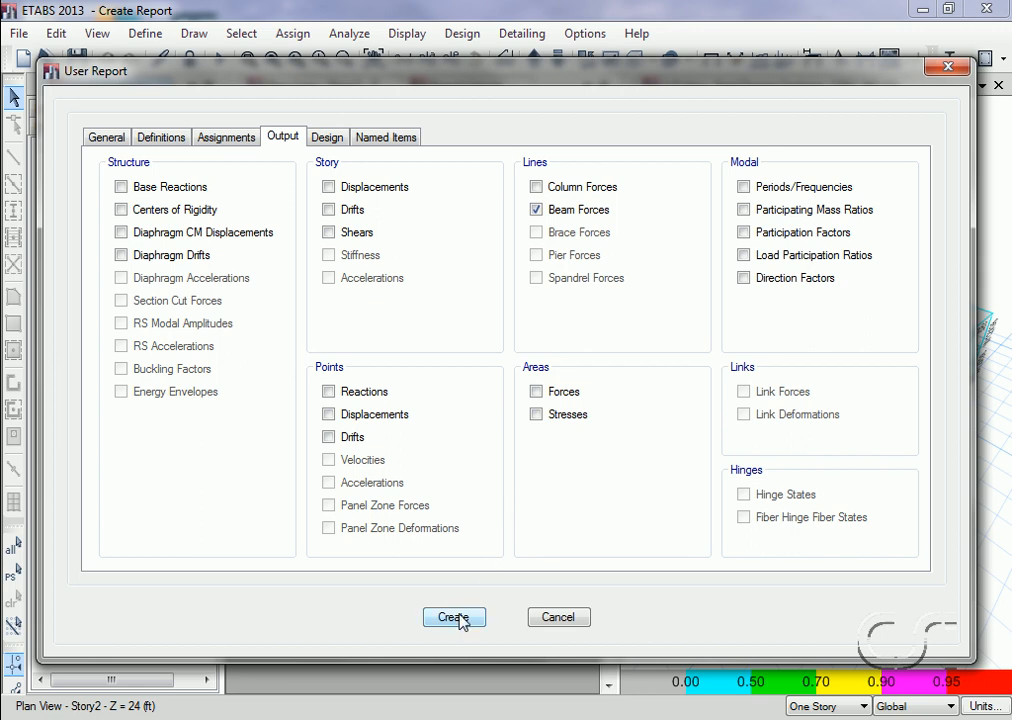
click(454, 616)
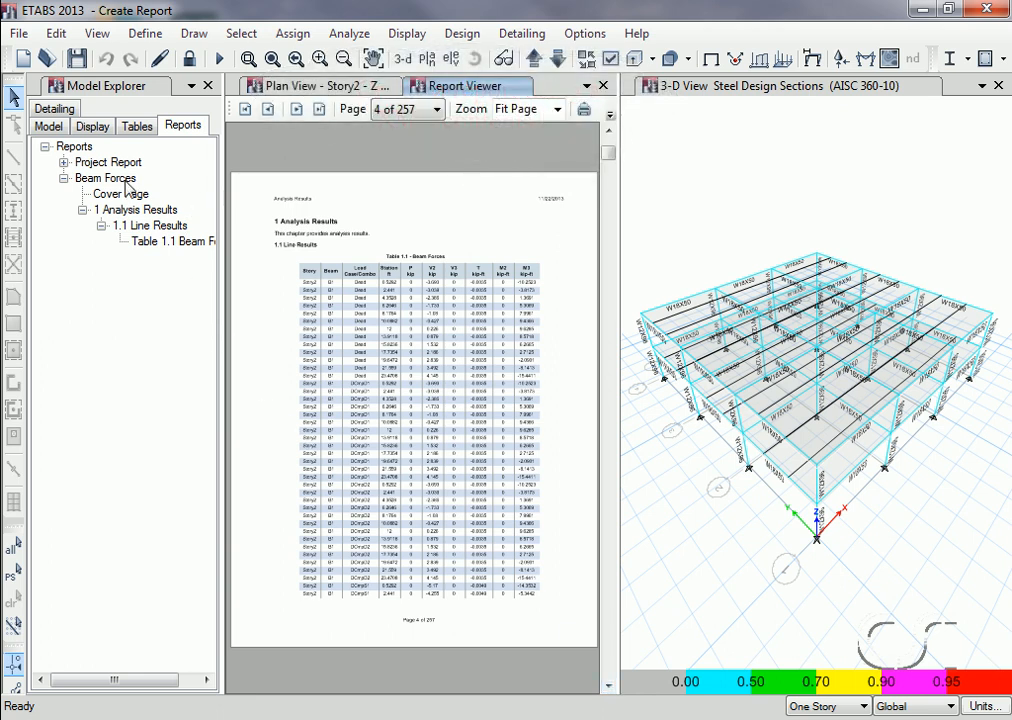
- Export the Beam Forces report's contents to an XML contents file saved as Test.xml
right_click(104, 178)
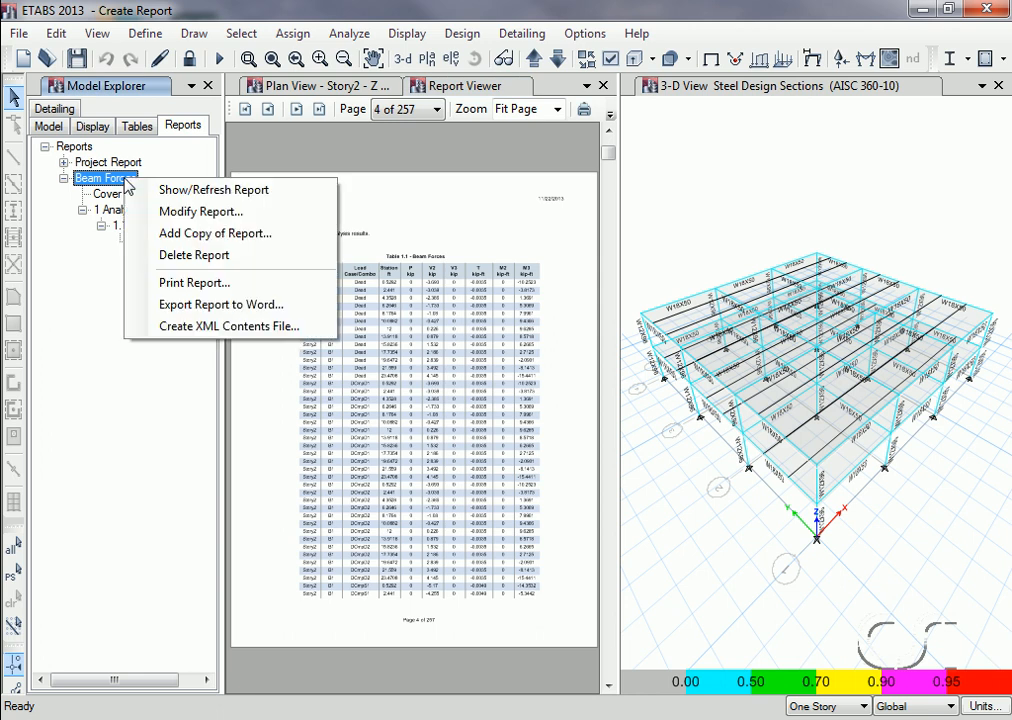
mouse_move(176, 348)
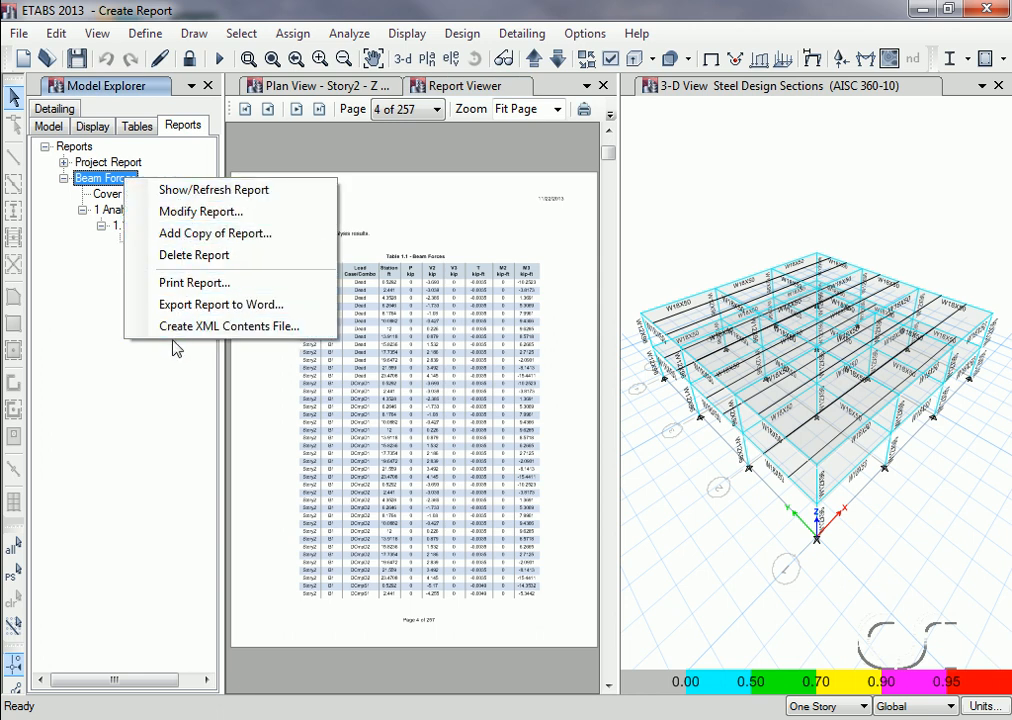
mouse_move(230, 326)
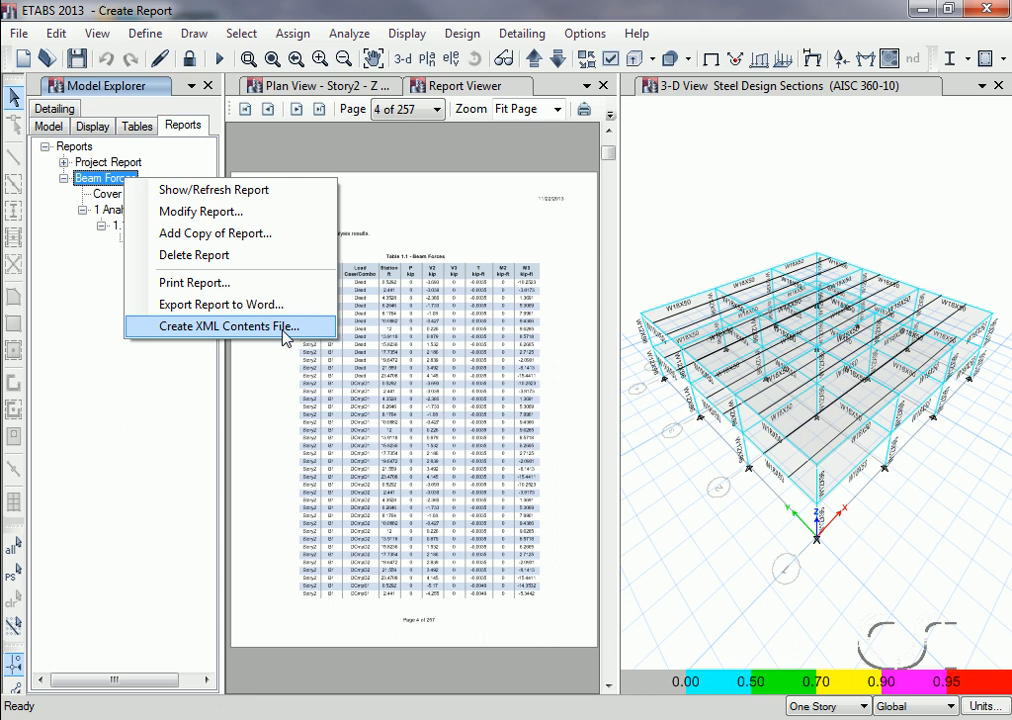
click(230, 326)
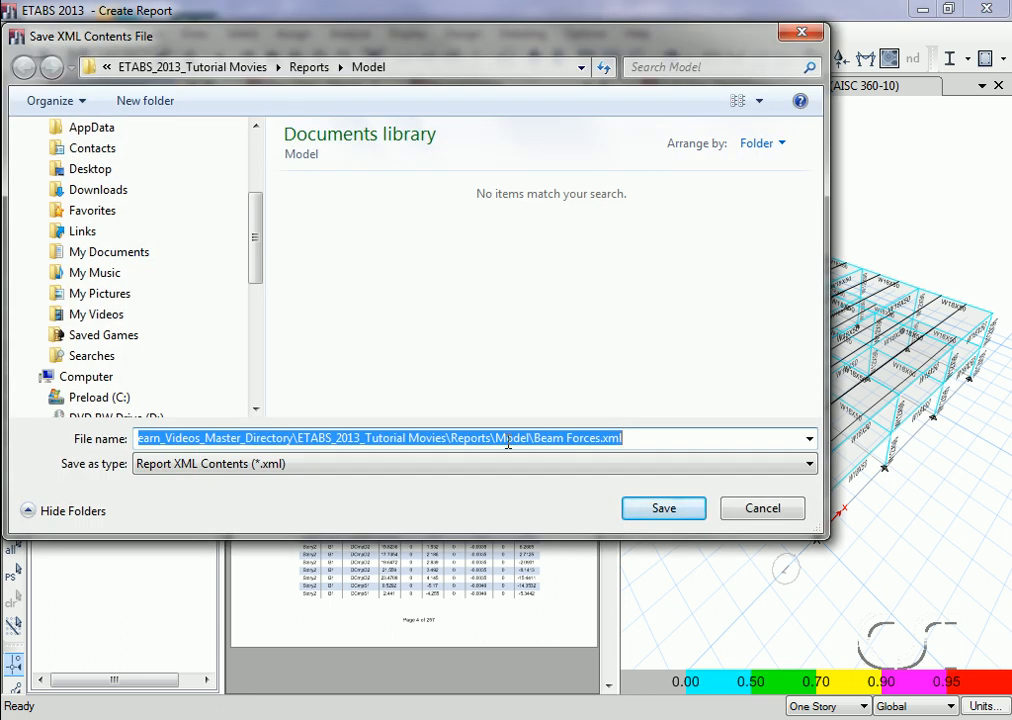
click(508, 438)
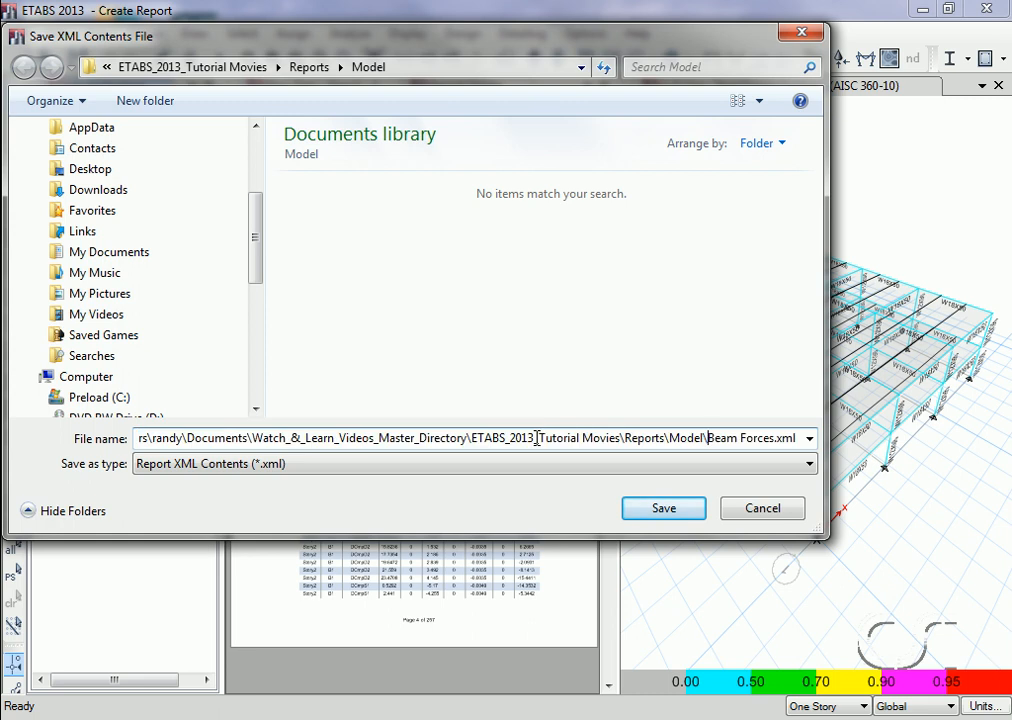
double_click(718, 438)
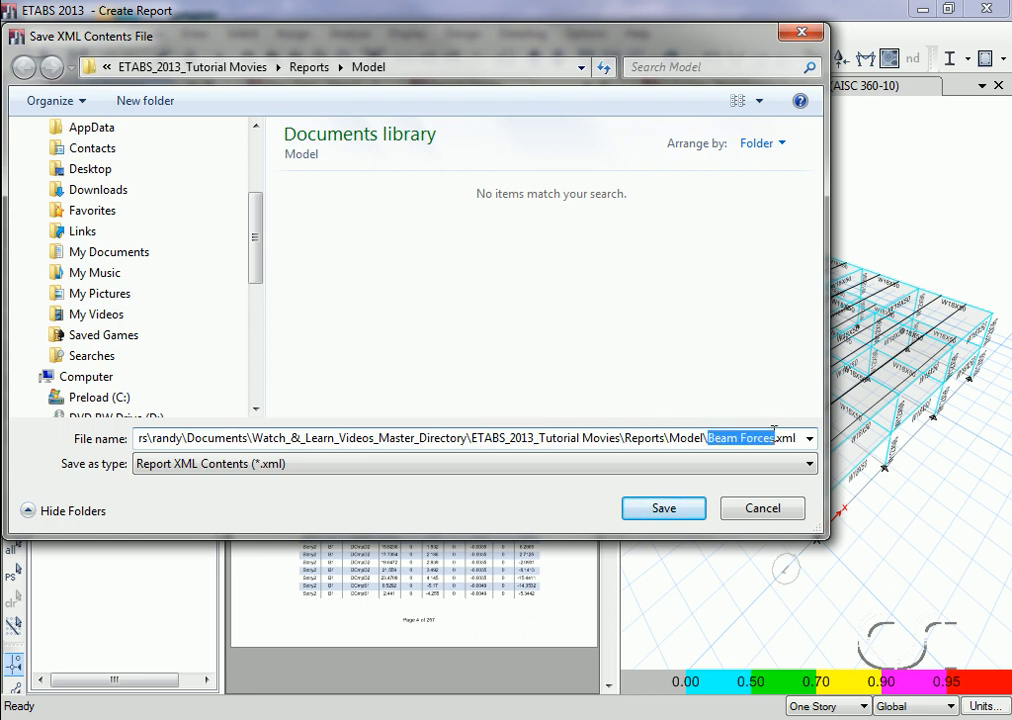
text(T)
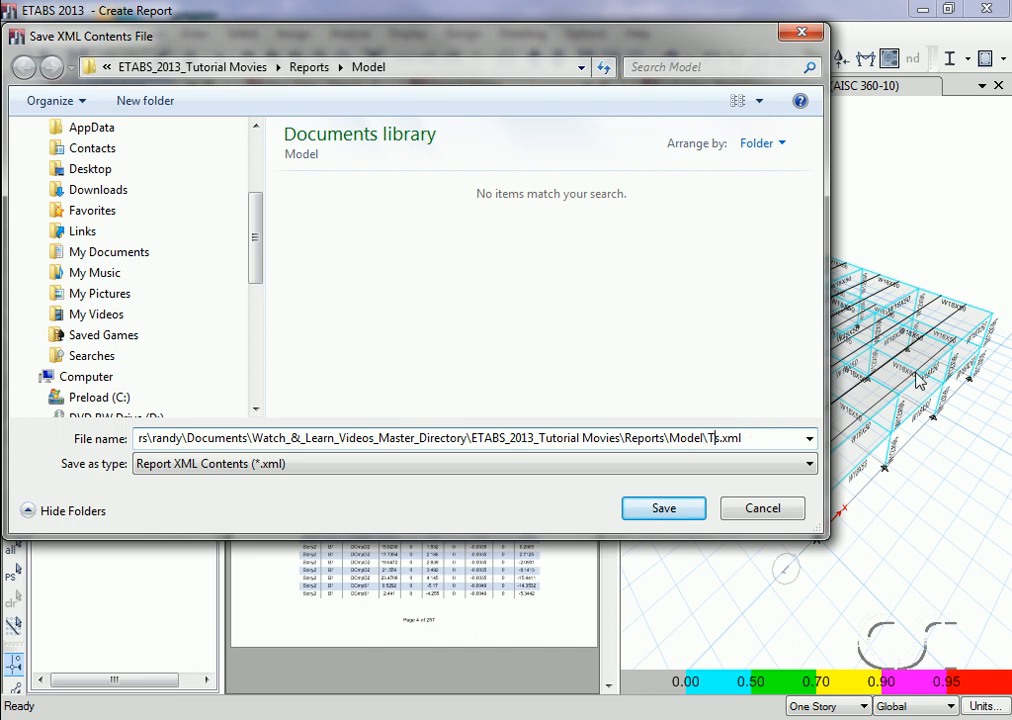
text(est)
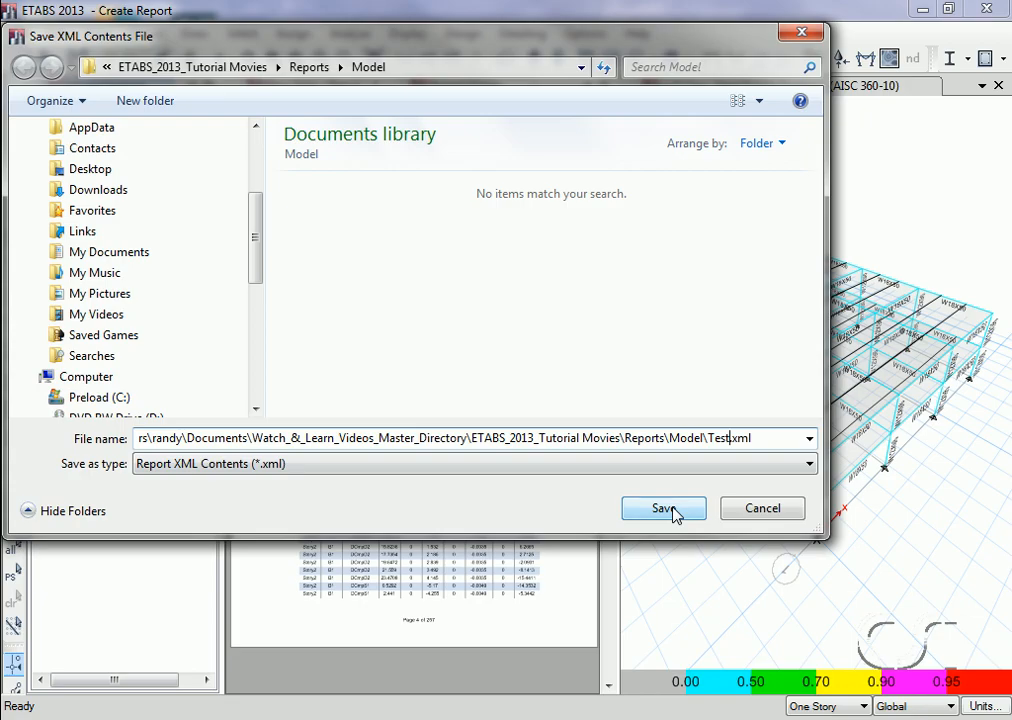
click(664, 508)
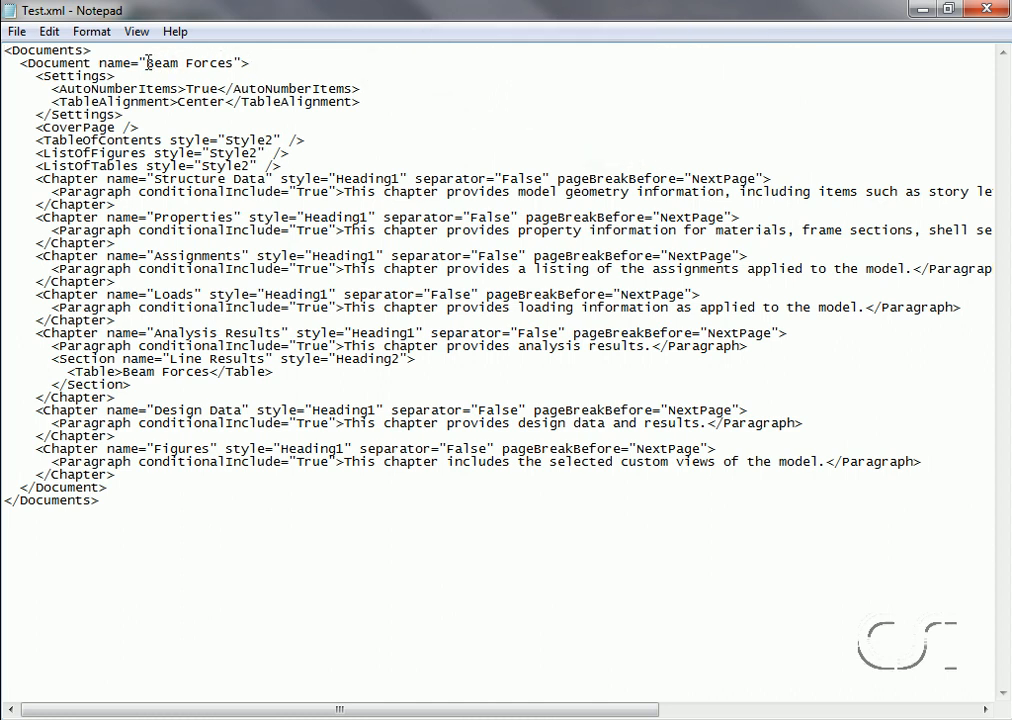
- Change the document name and table text in Test.xml from Beam Forces to Column Forces and save
double_click(160, 62)
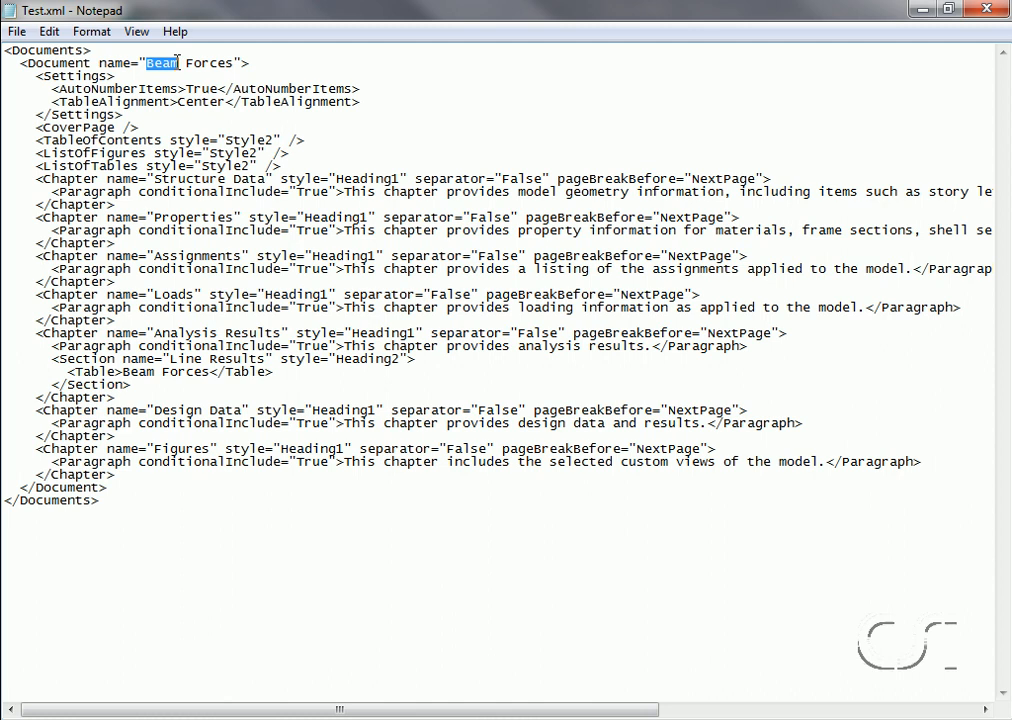
text(Colum)
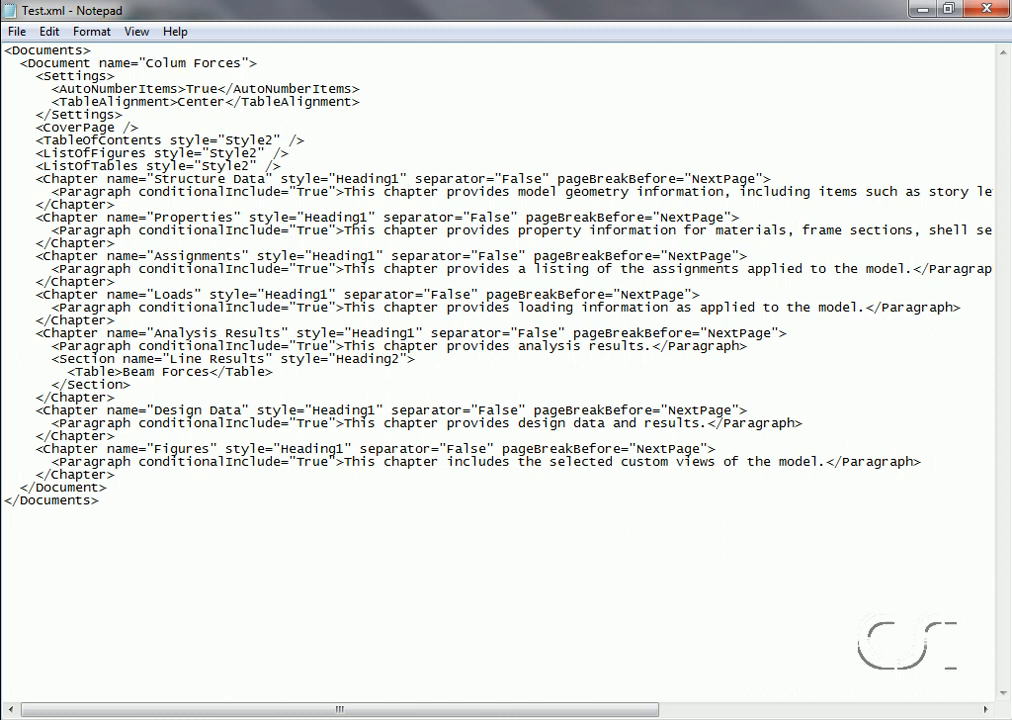
text(n)
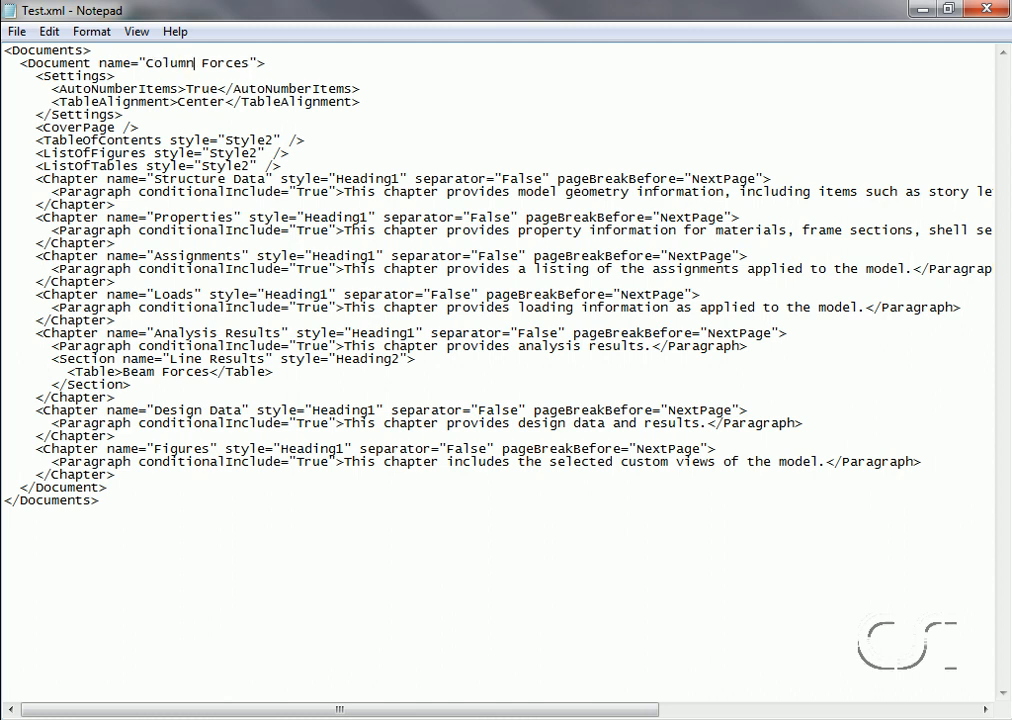
drag(50, 360, 288, 372)
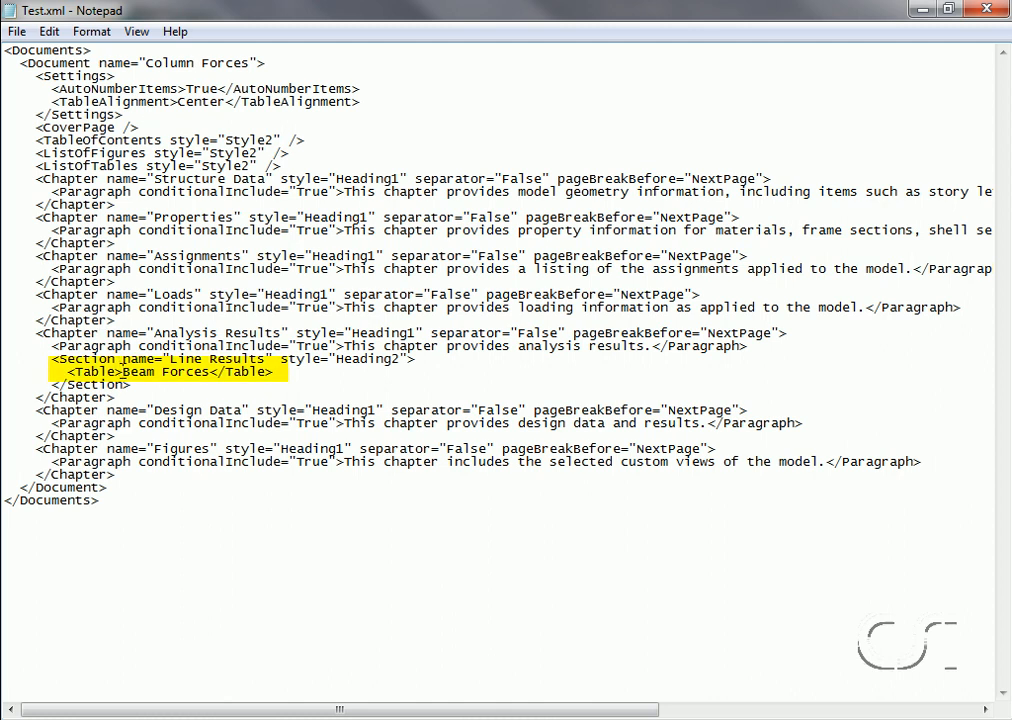
double_click(138, 370)
text(Column)
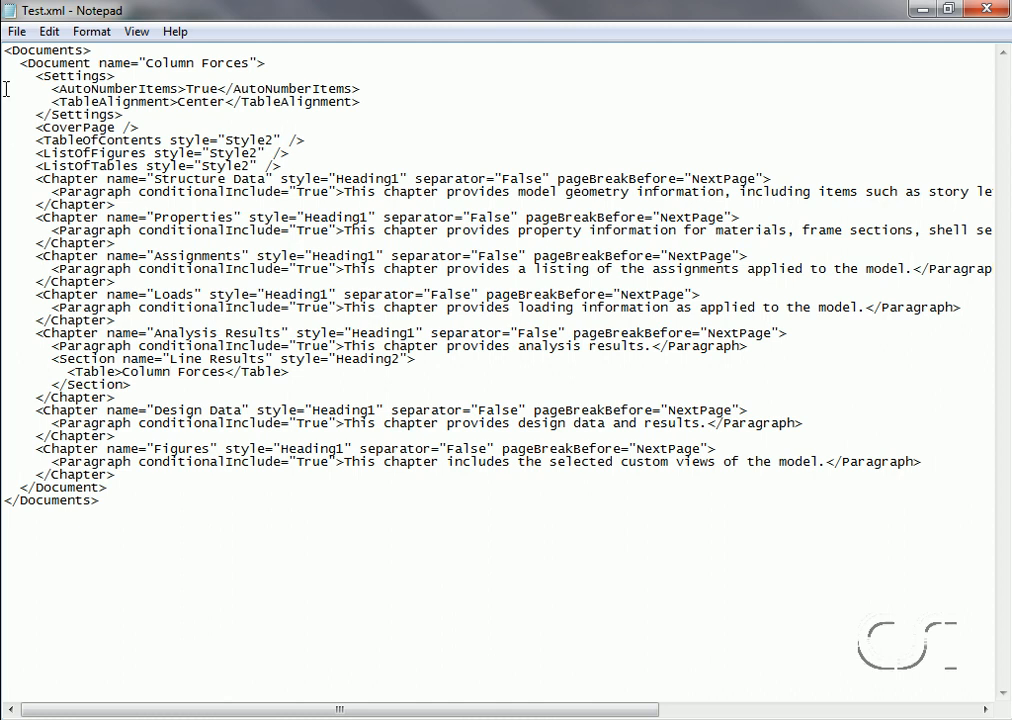
click(16, 32)
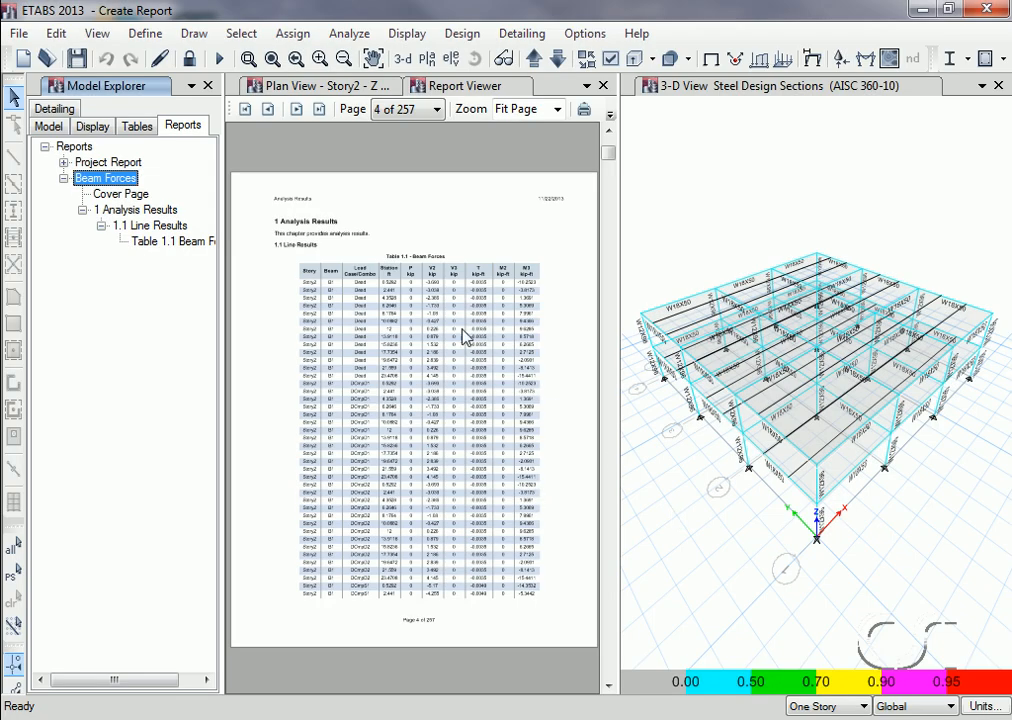
- Add a new report from XML contents file Test.xml via Create Report > Advanced, producing Column Forces
click(16, 32)
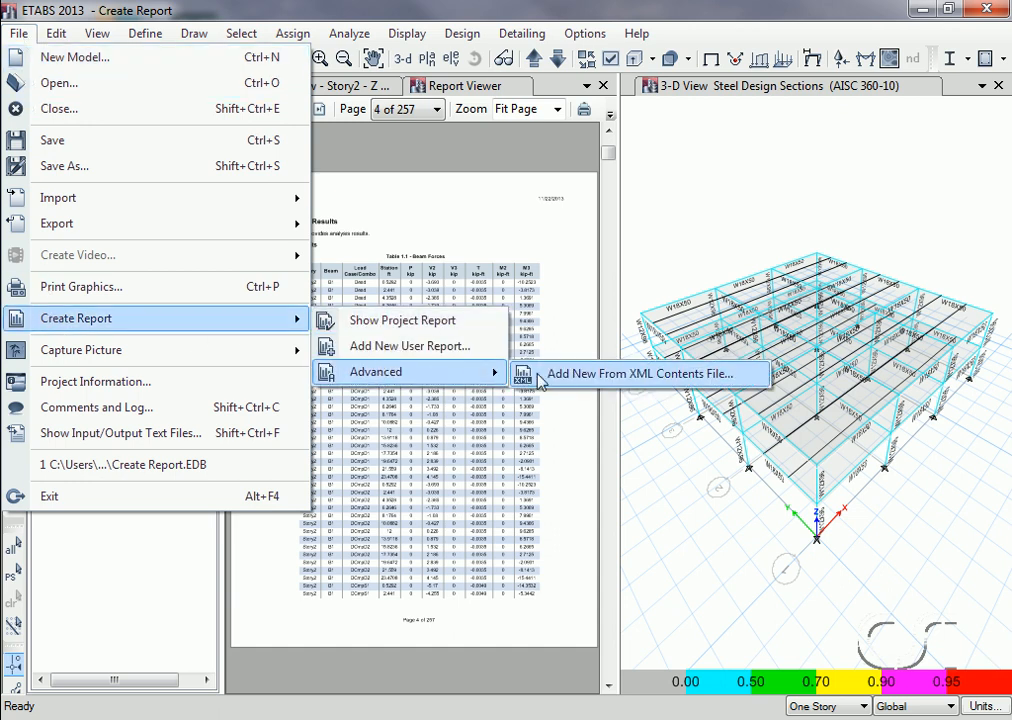
mouse_move(564, 384)
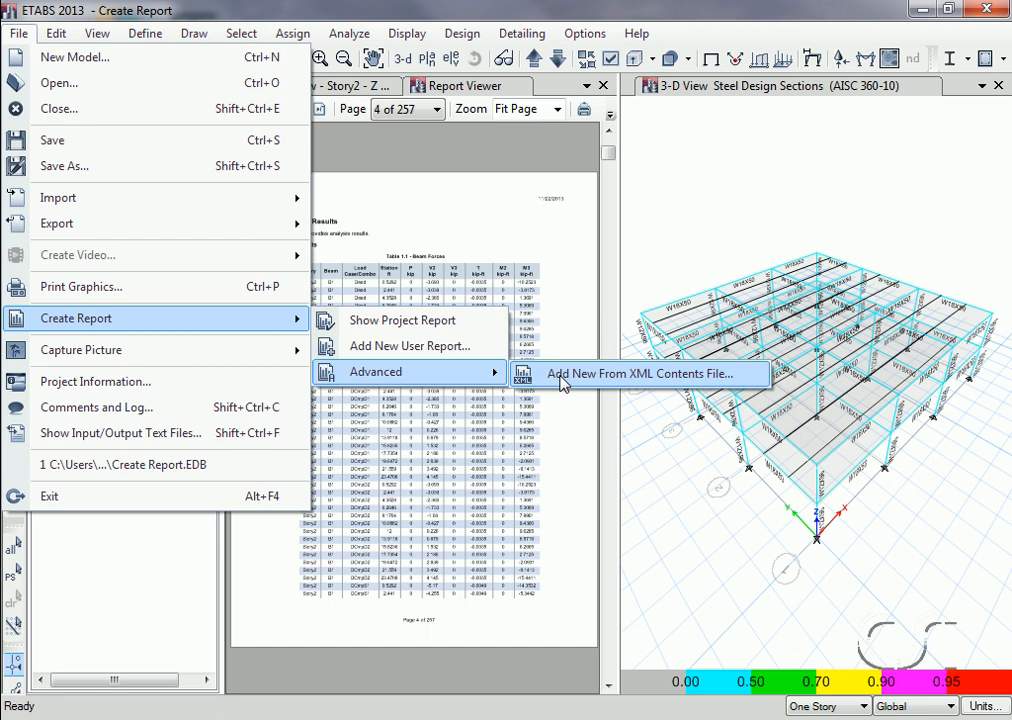
click(636, 374)
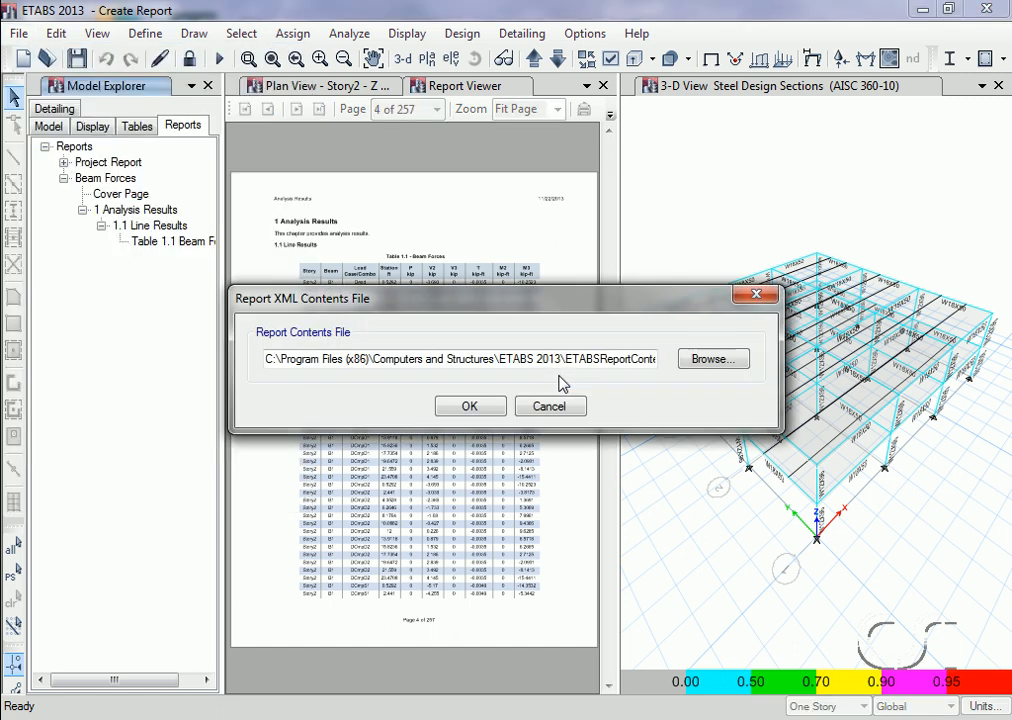
click(712, 358)
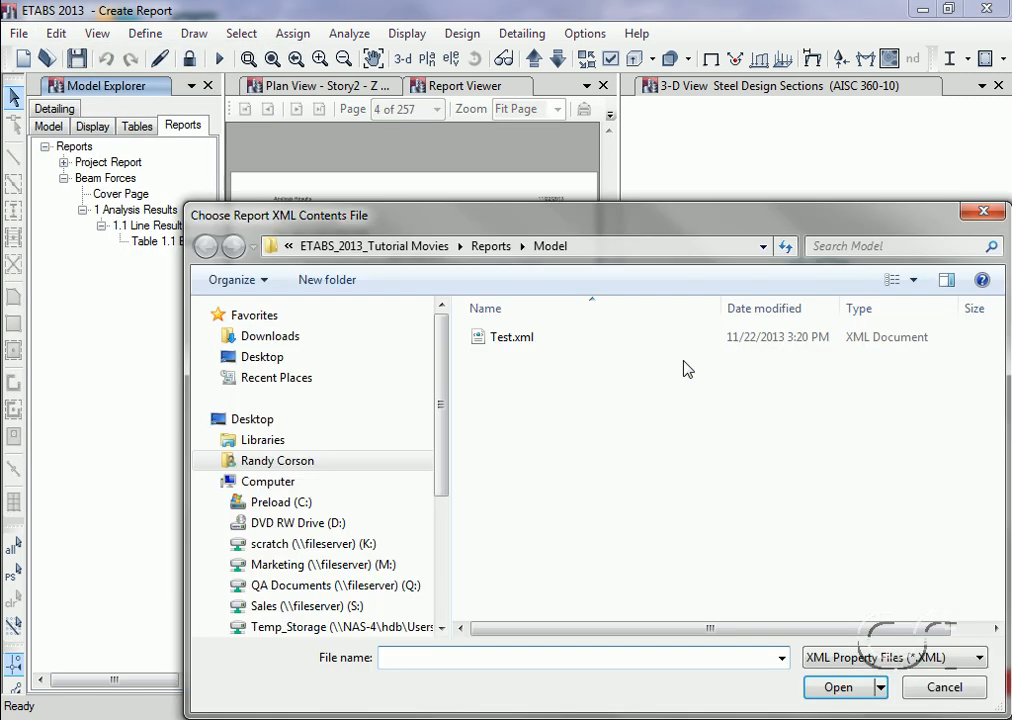
click(512, 336)
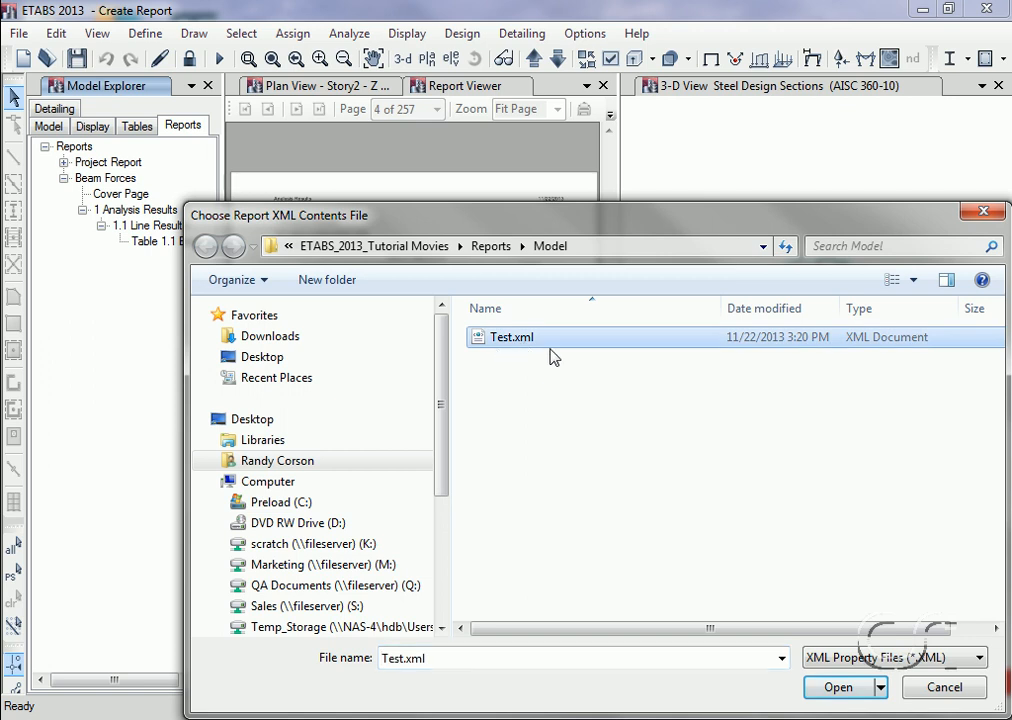
mouse_move(838, 688)
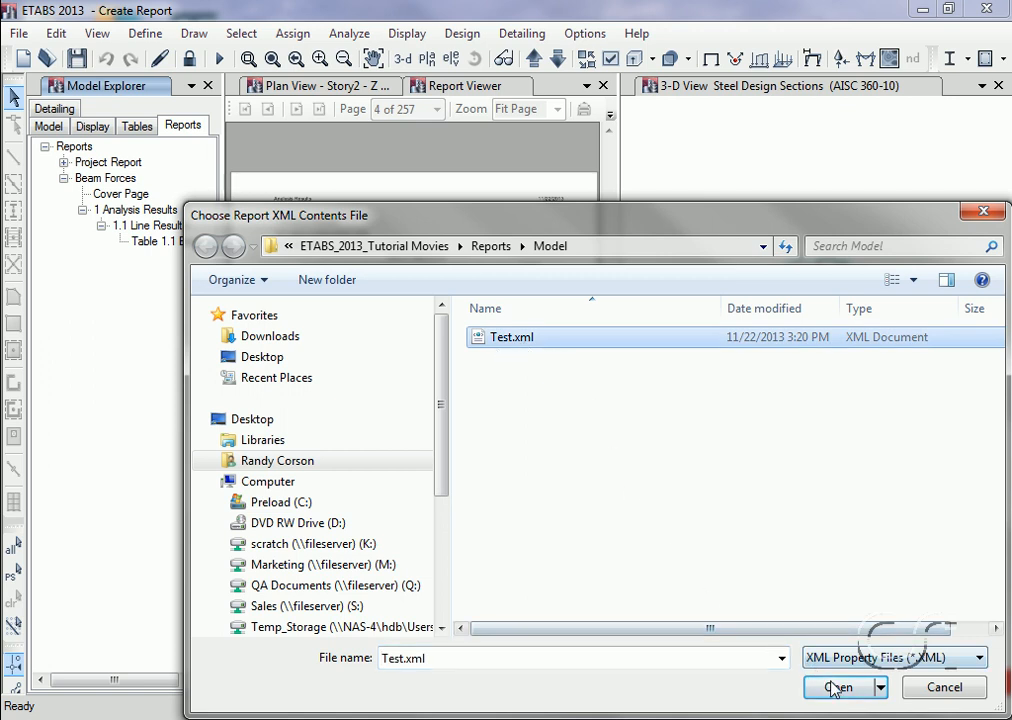
click(838, 688)
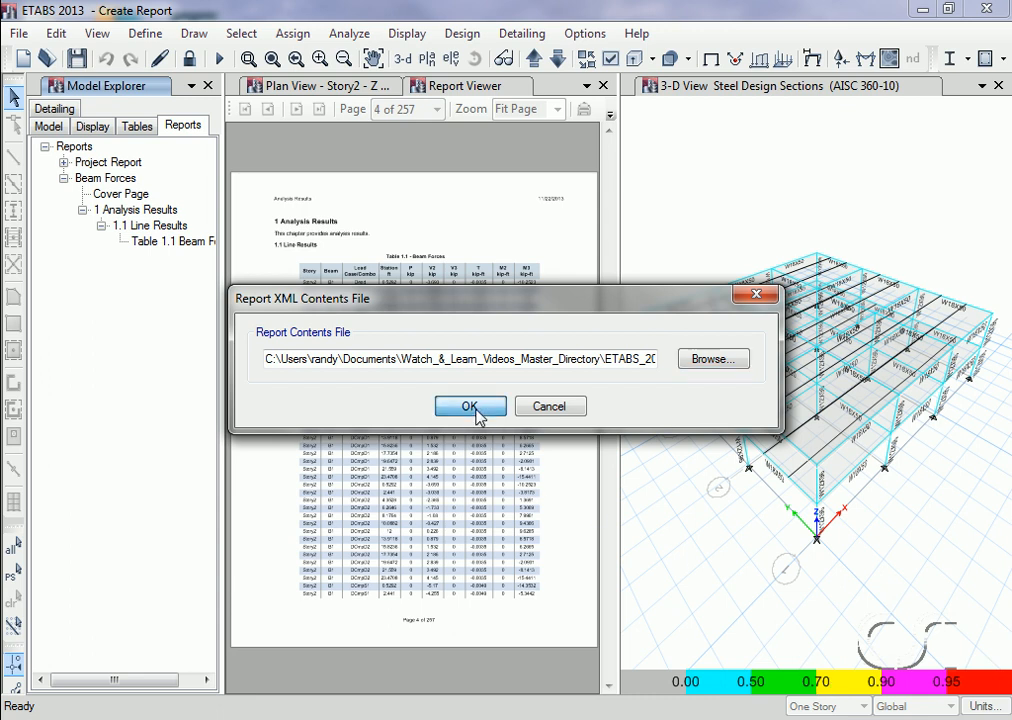
click(470, 406)
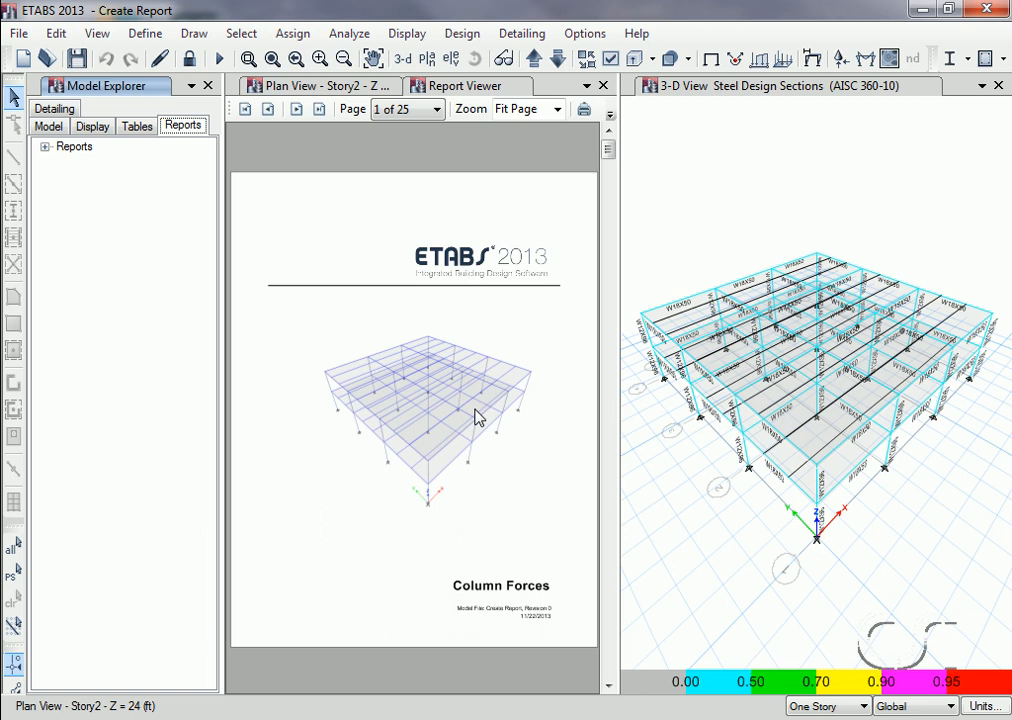
- Expand the imported Column Forces report and display Table 1.1 Column Forces on page 4
click(48, 146)
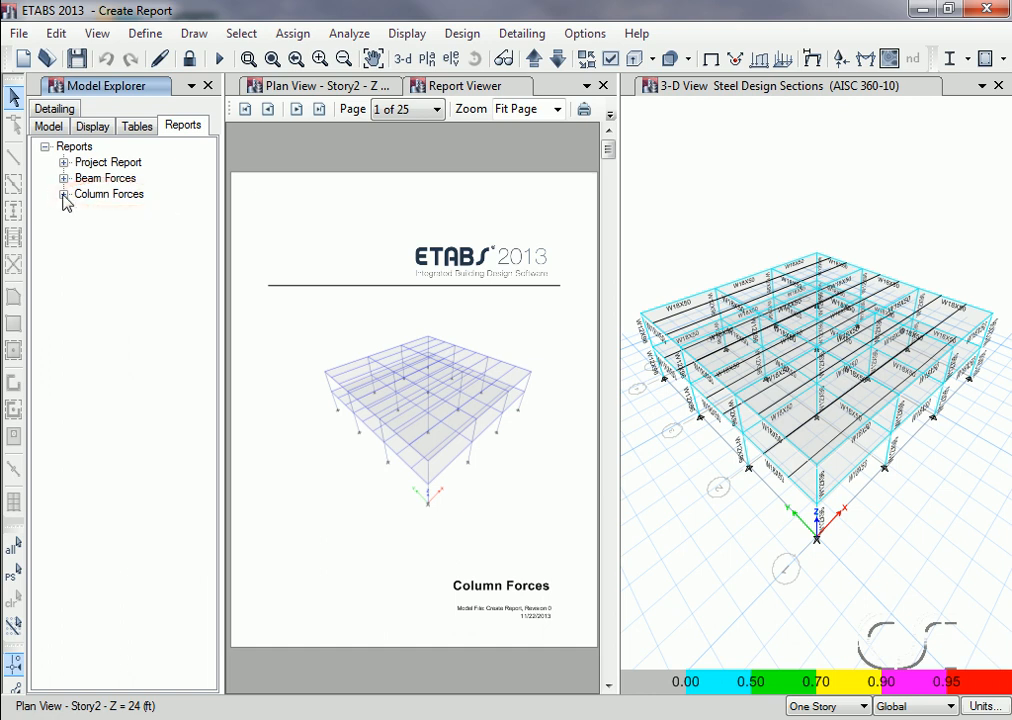
click(64, 194)
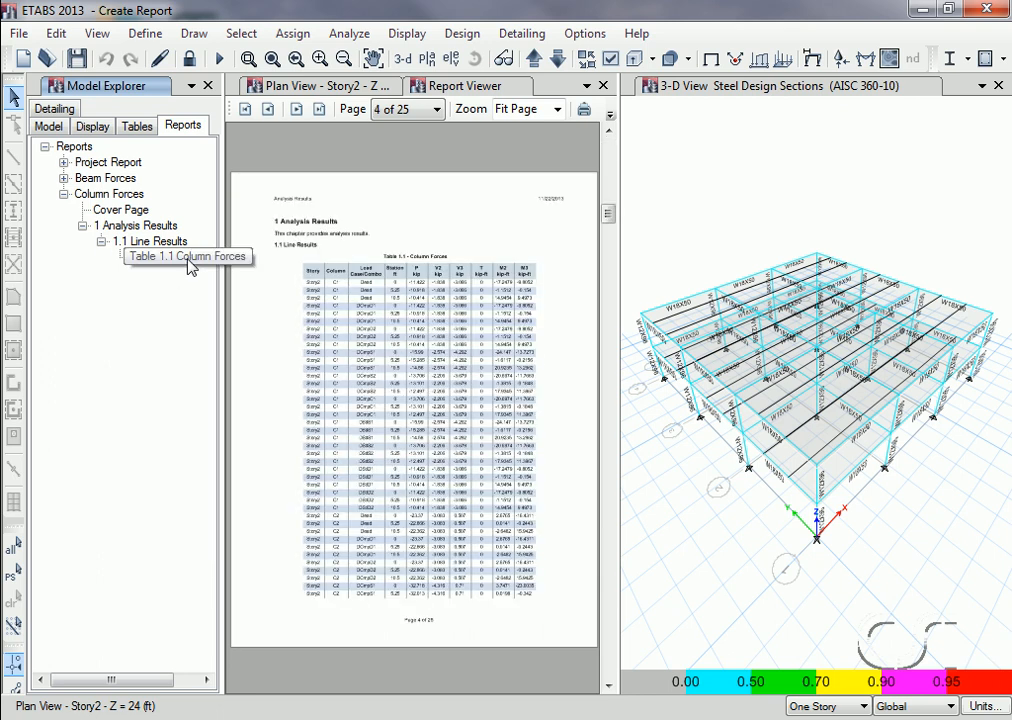
click(172, 256)
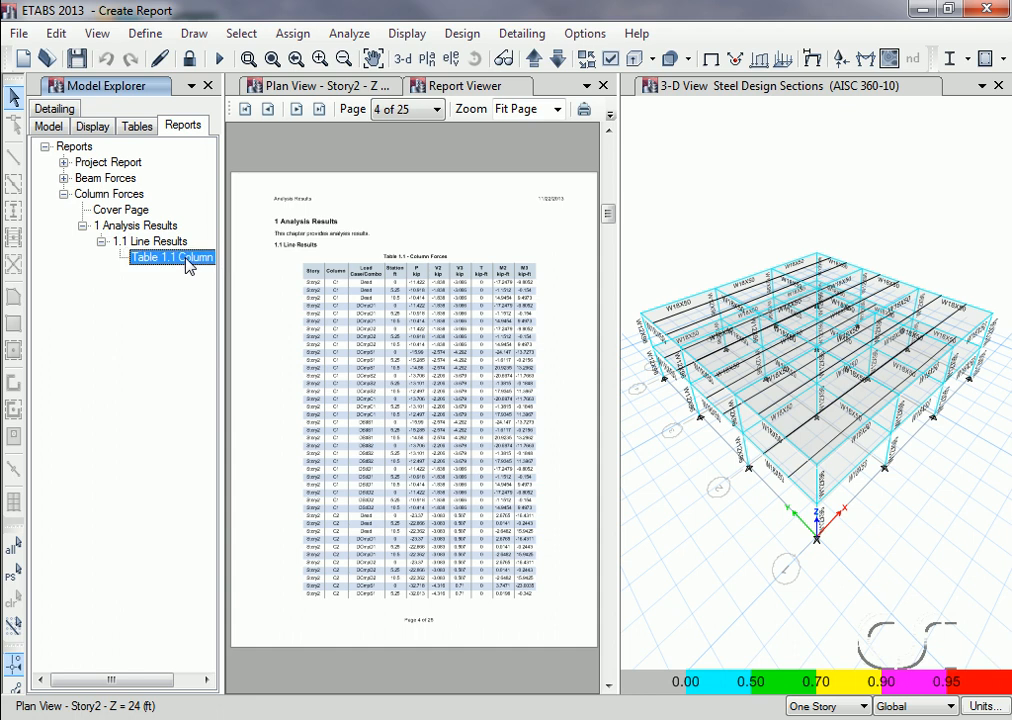